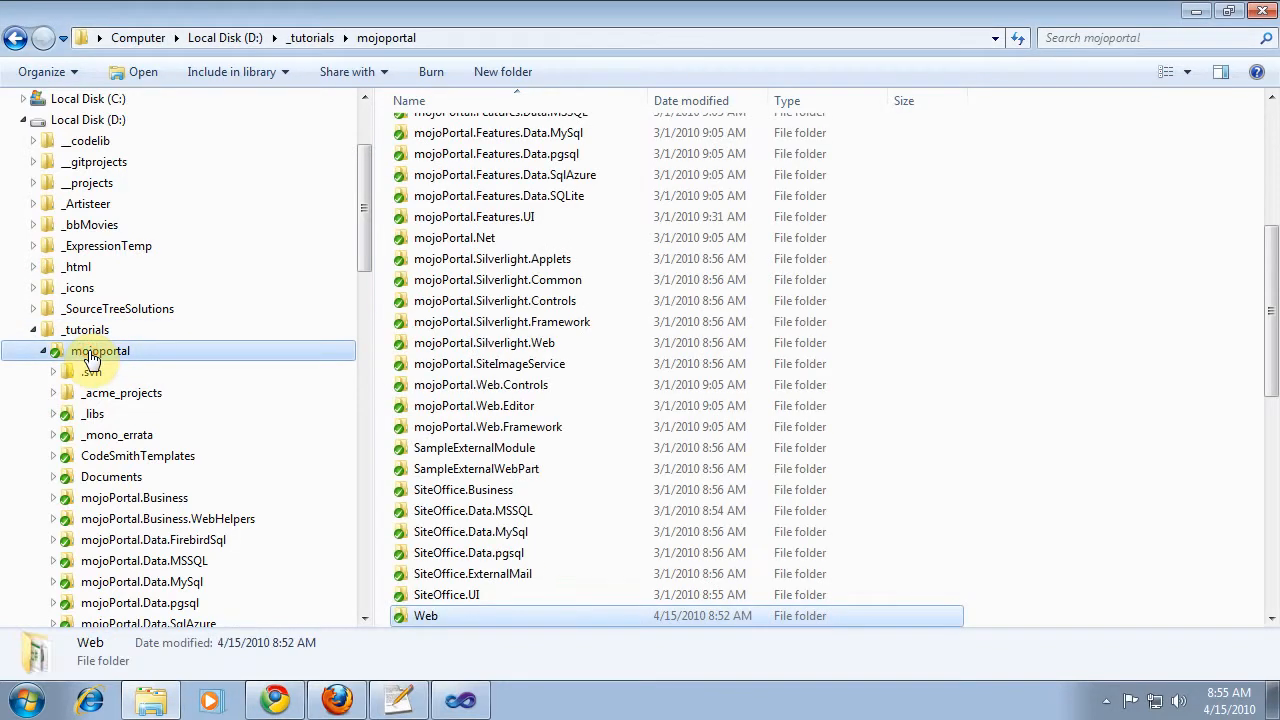
- Run SVN Update on the mojoportal folder and let the update finish
{"action": "right_click", "coordinate": [99, 351]}
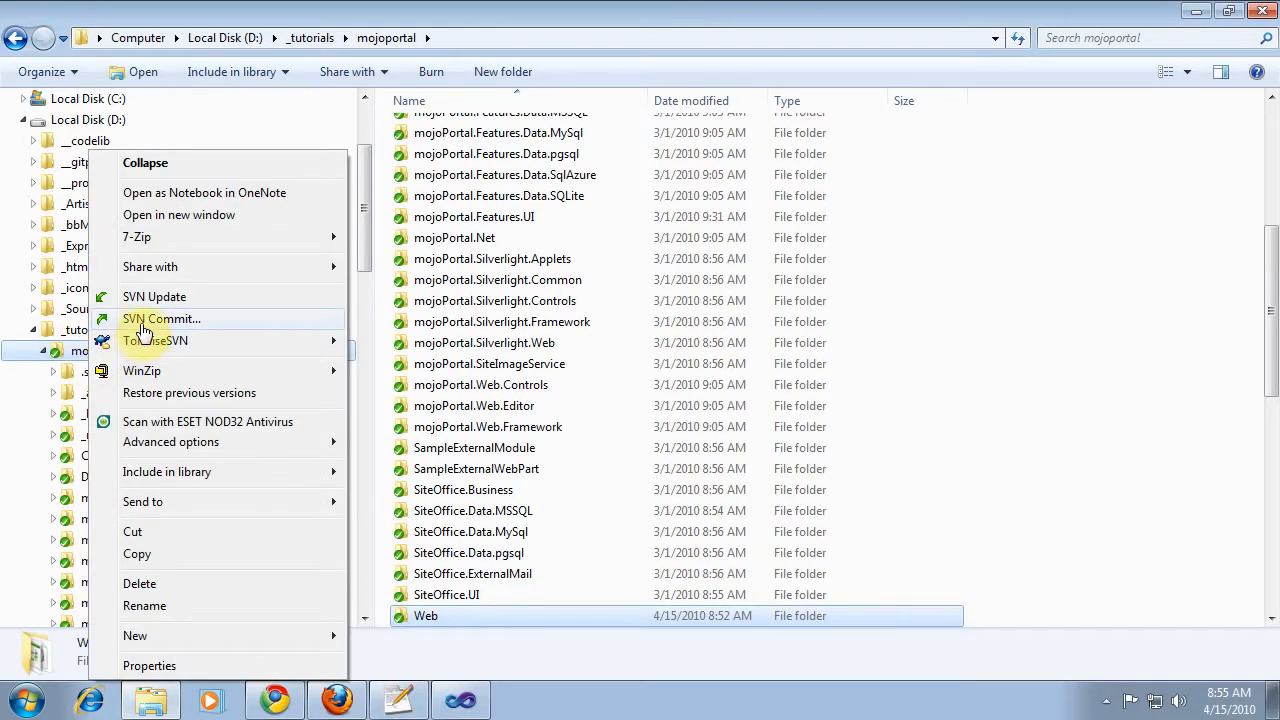
{"action": "left_click", "coordinate": [154, 296]}
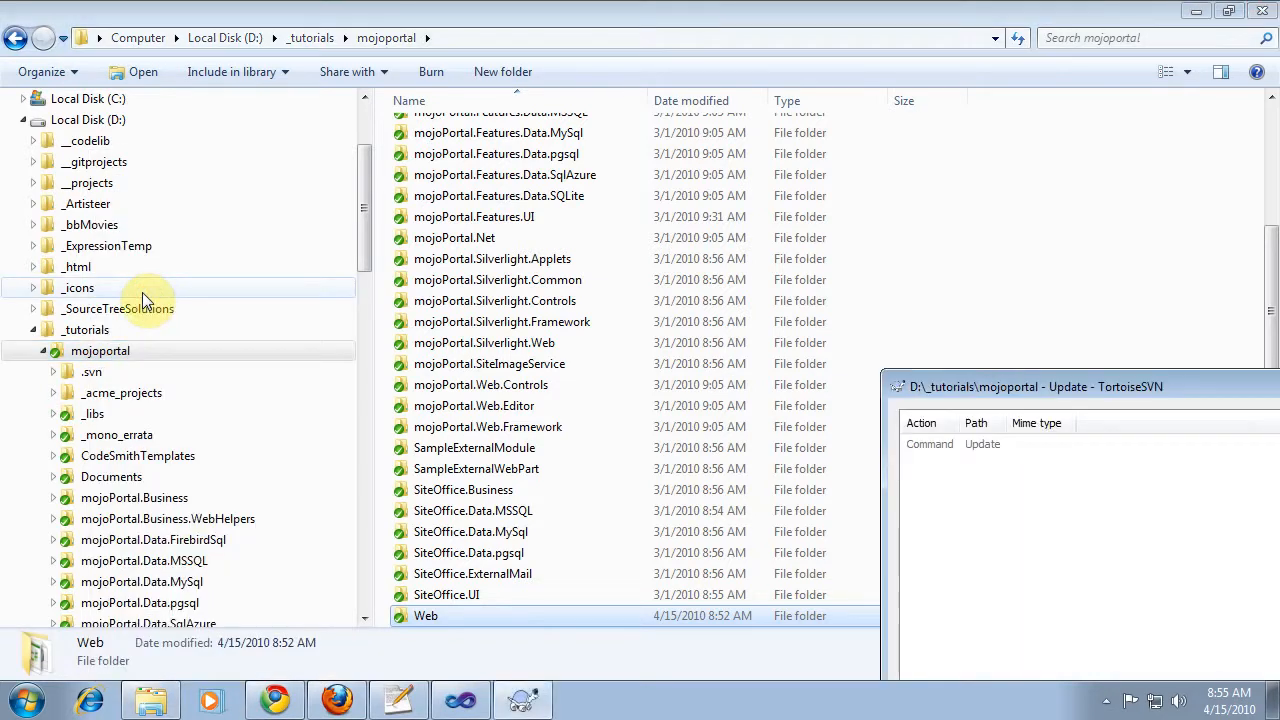
{"action": "mouse_move", "coordinate": [349, 93]}
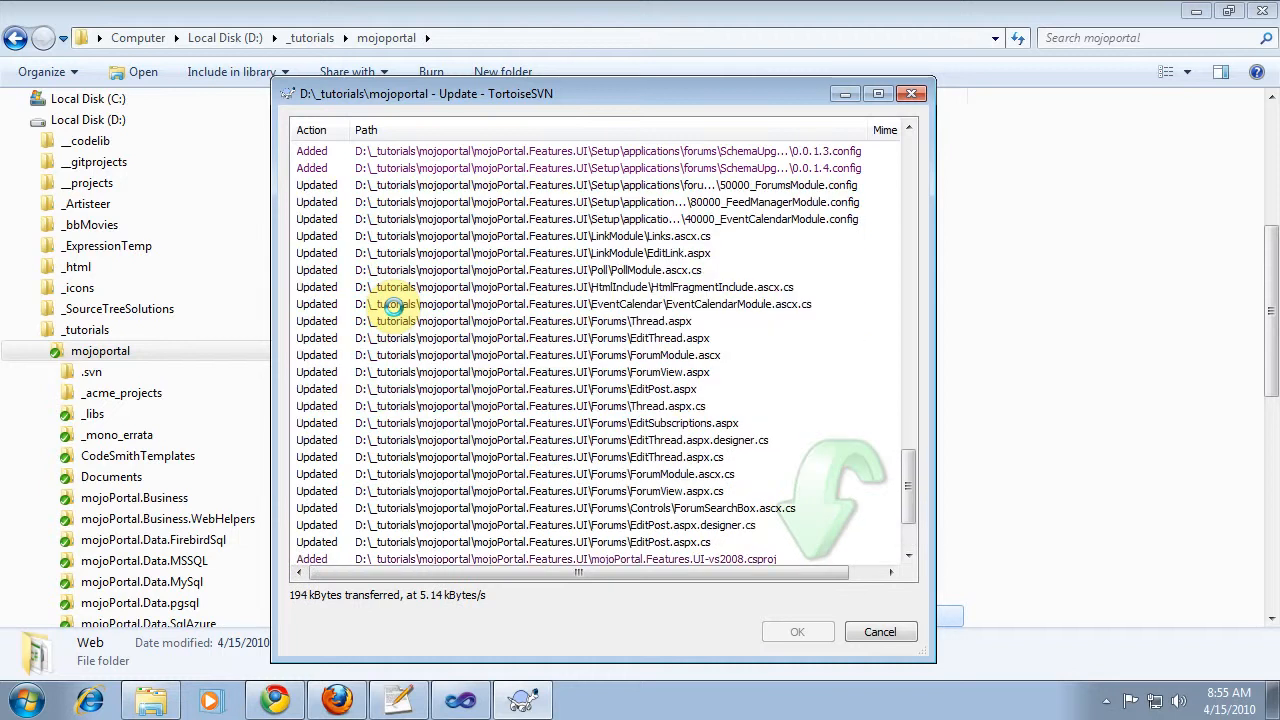
{"action": "scroll", "scroll_direction": "down", "scroll_amount": 3}
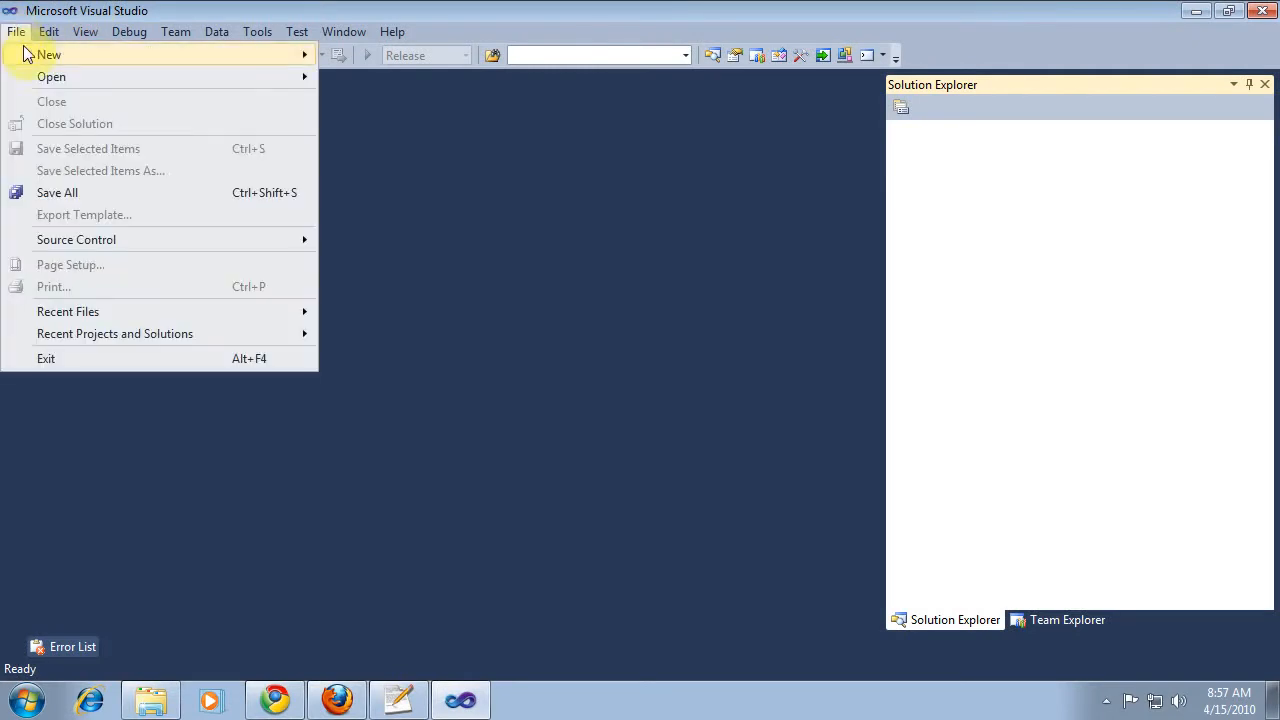
- Browse to D:\_tutorials\mojoportal and select mojoportal-acme.sln to open
{"action": "left_click", "coordinate": [51, 76]}
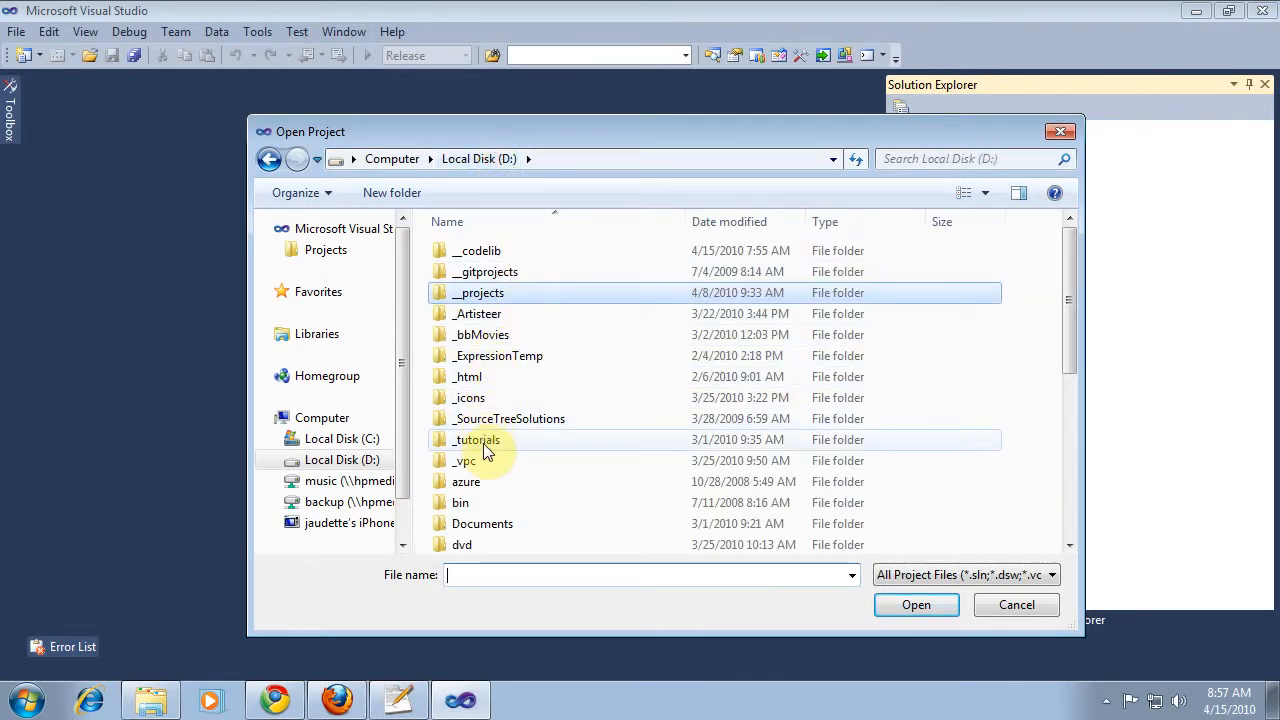
{"action": "double_click", "coordinate": [473, 439]}
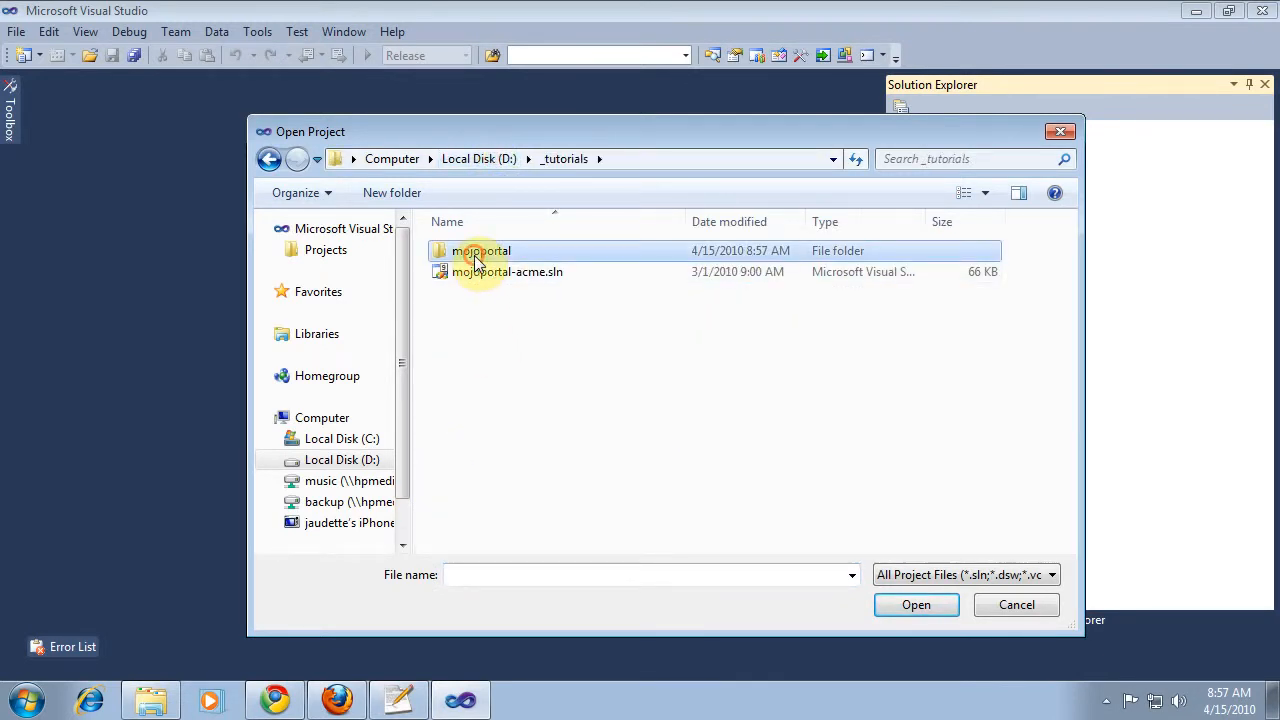
{"action": "double_click", "coordinate": [479, 251]}
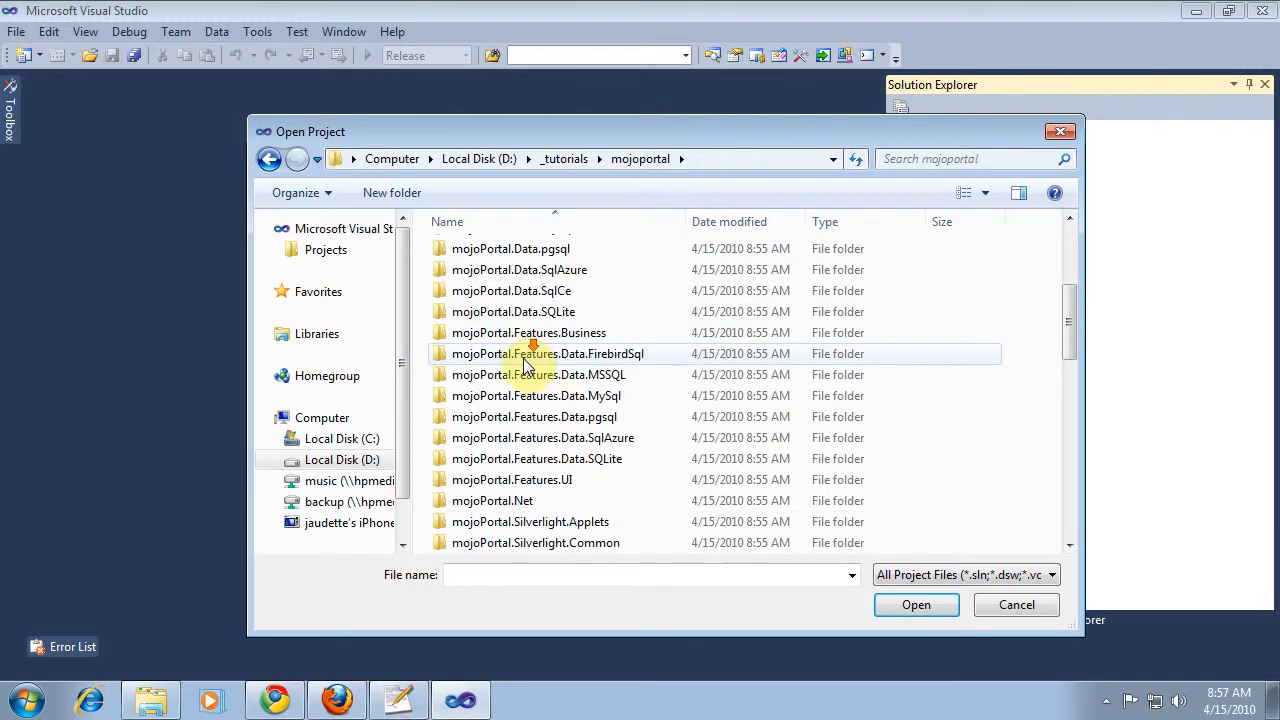
{"action": "scroll", "scroll_direction": "down", "scroll_amount": 3}
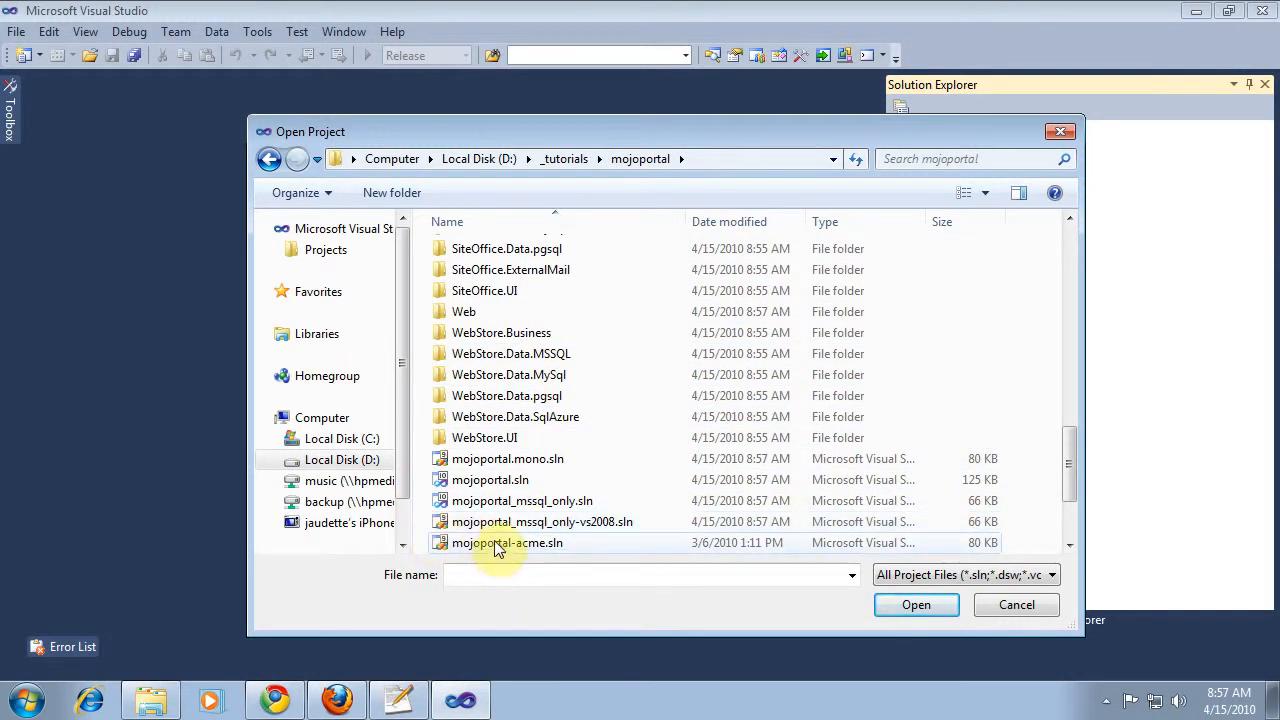
{"action": "left_click", "coordinate": [505, 542]}
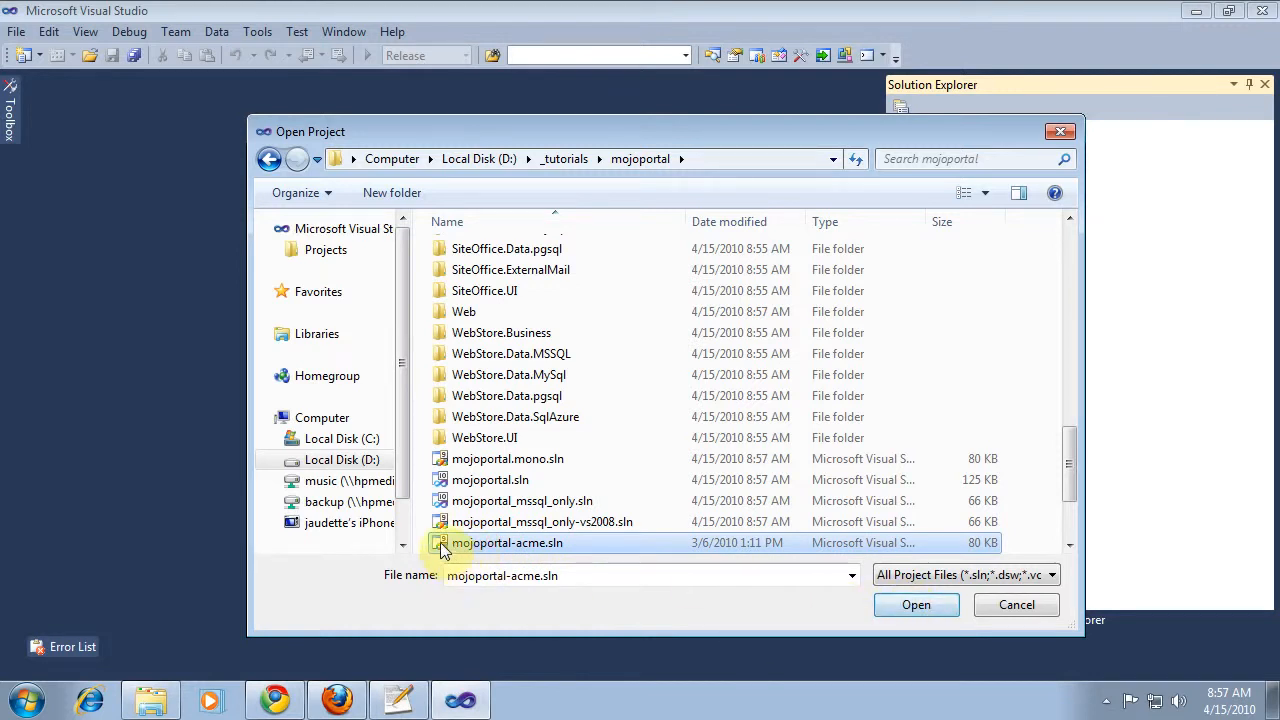
{"action": "mouse_move", "coordinate": [463, 543]}
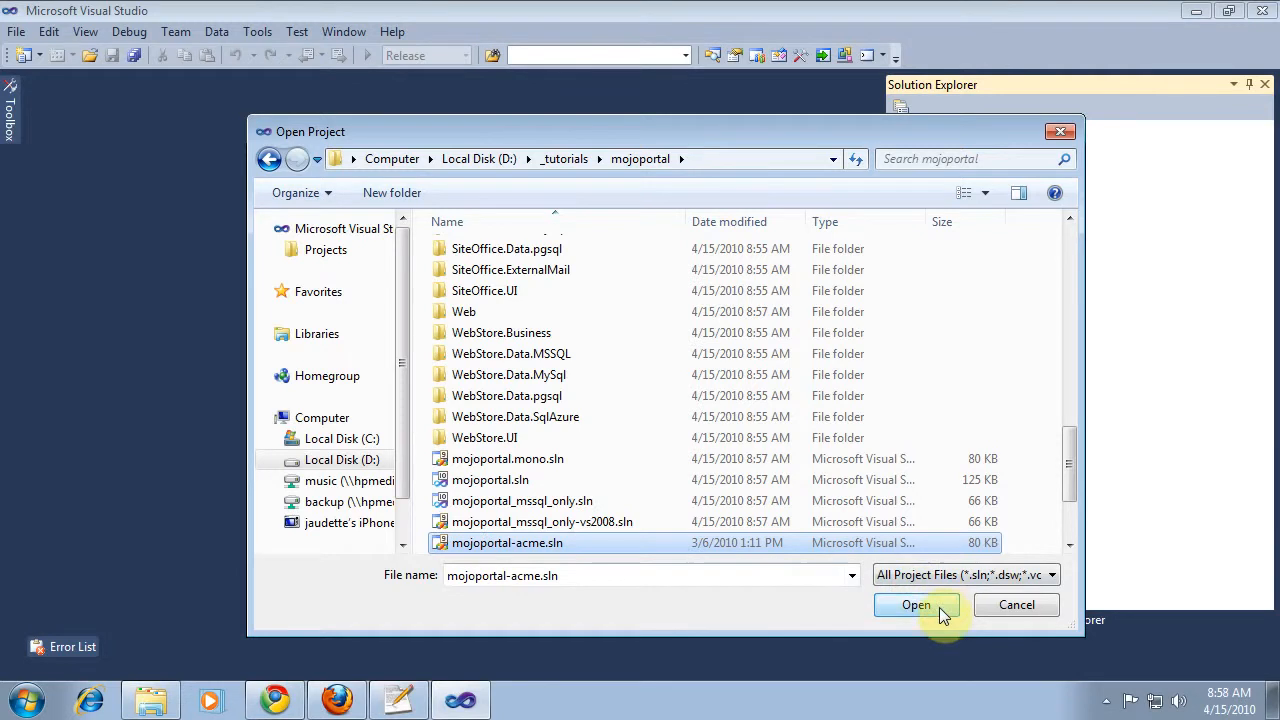
- Open the solution and run the Conversion Wizard with no backup
{"action": "left_click", "coordinate": [916, 605]}
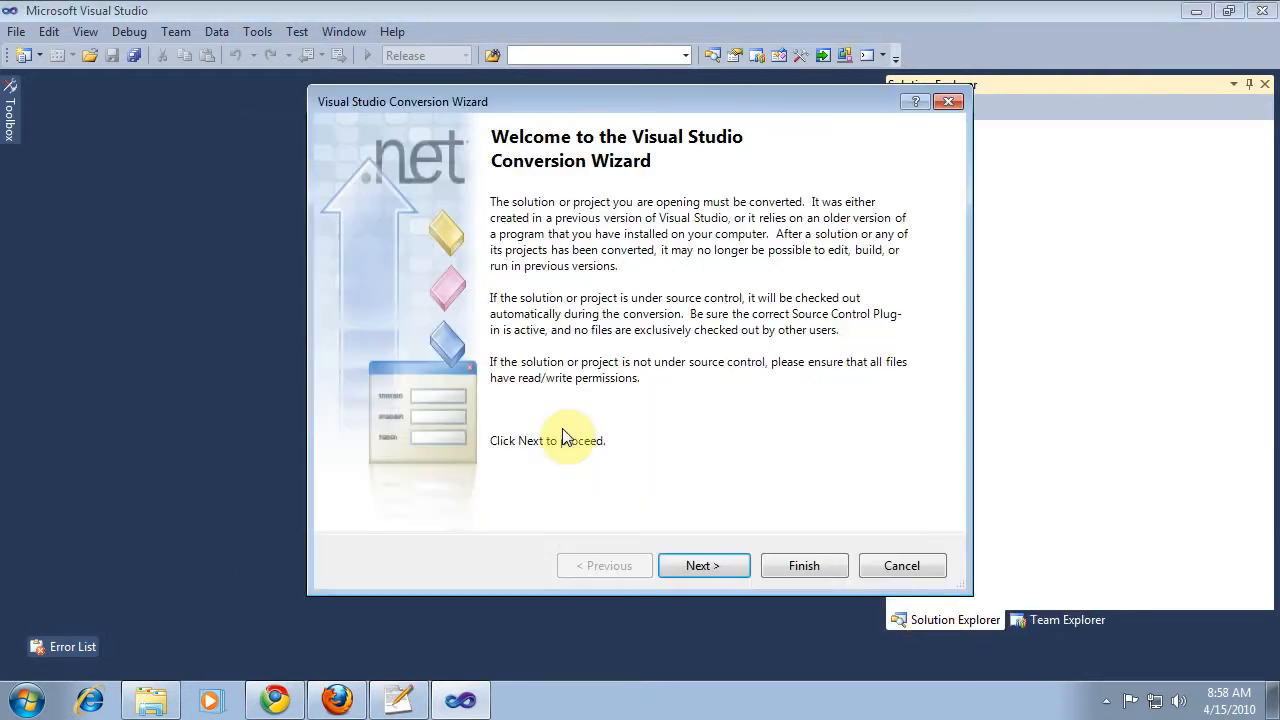
{"action": "left_click", "coordinate": [704, 565]}
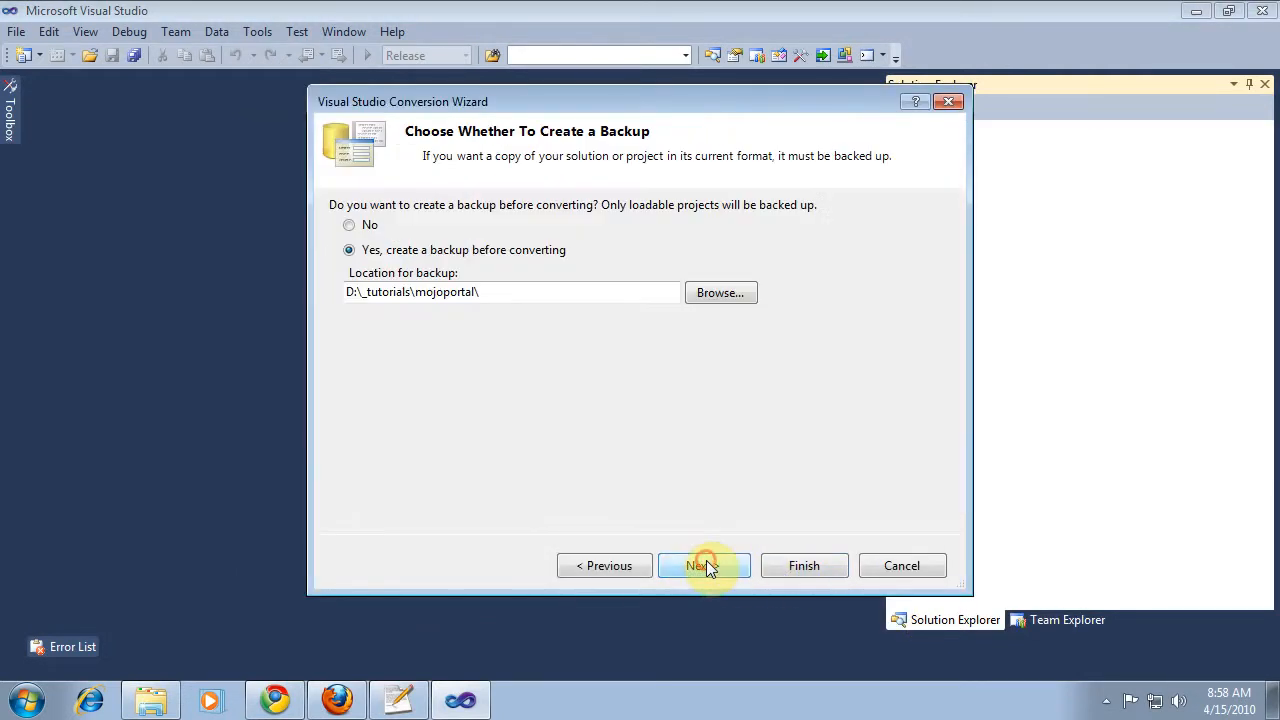
{"action": "left_click", "coordinate": [349, 224]}
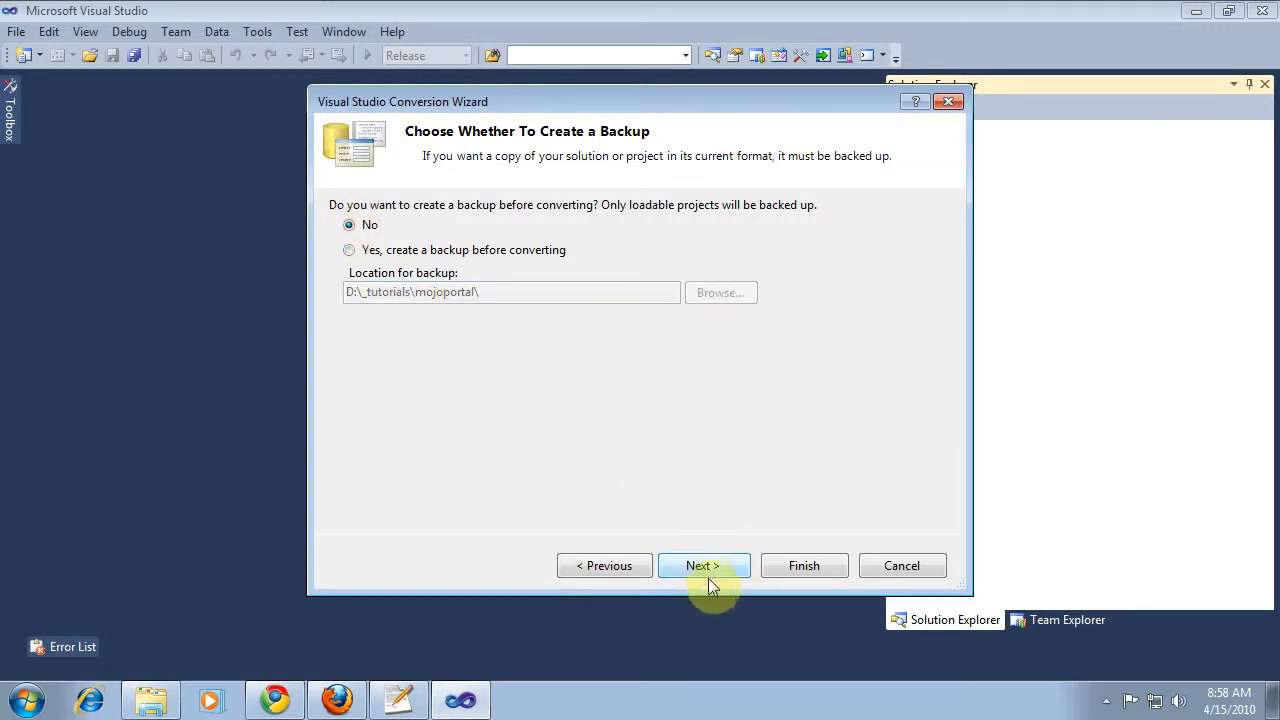
{"action": "left_click", "coordinate": [704, 565]}
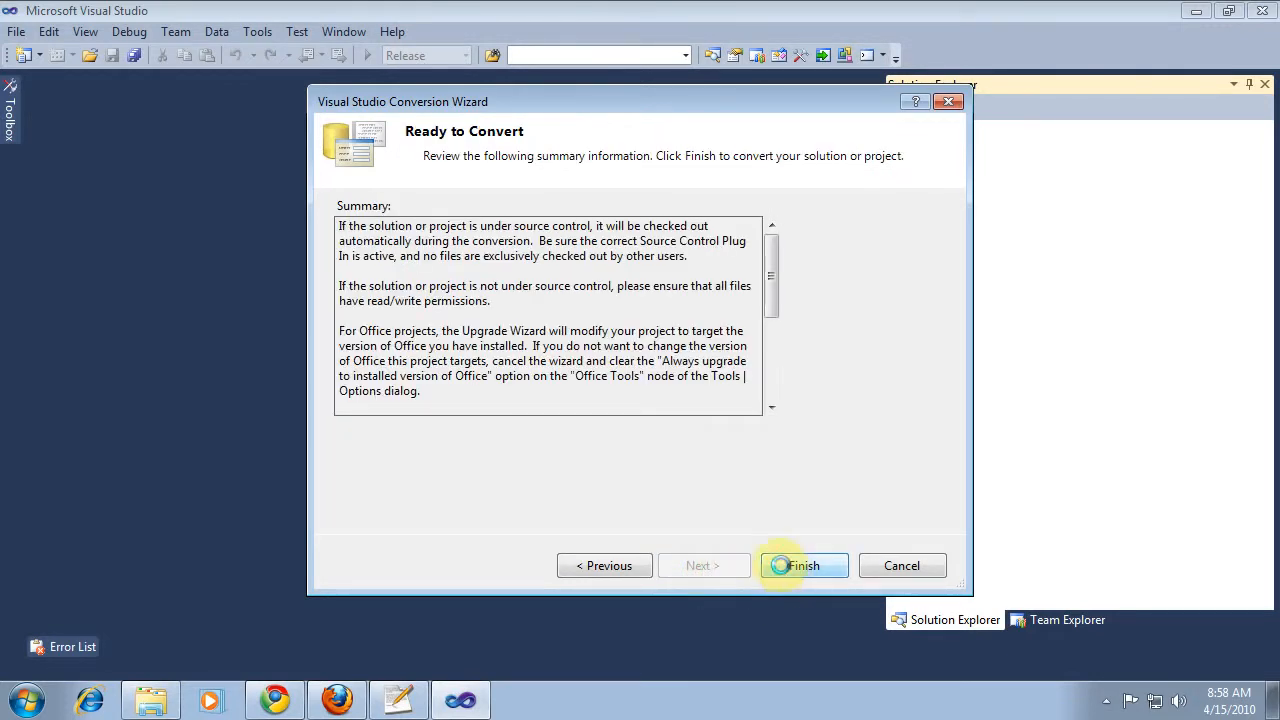
{"action": "left_click", "coordinate": [803, 565]}
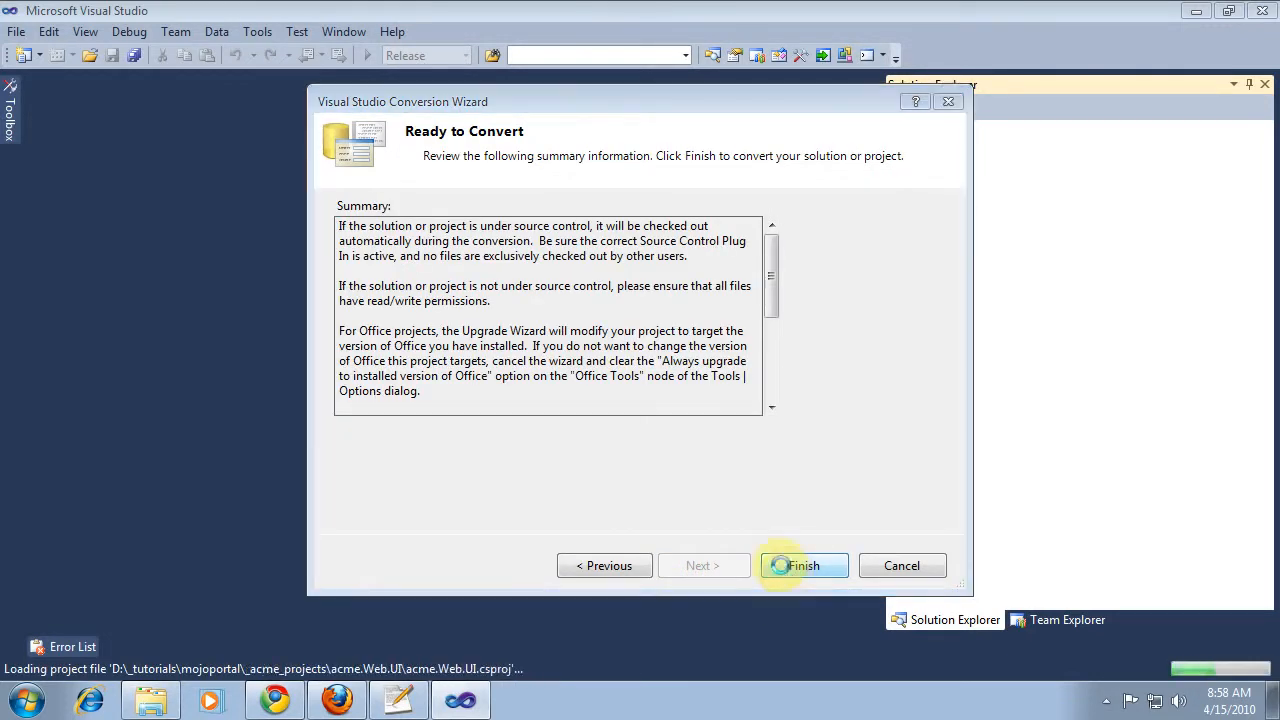
{"action": "left_click", "coordinate": [804, 565]}
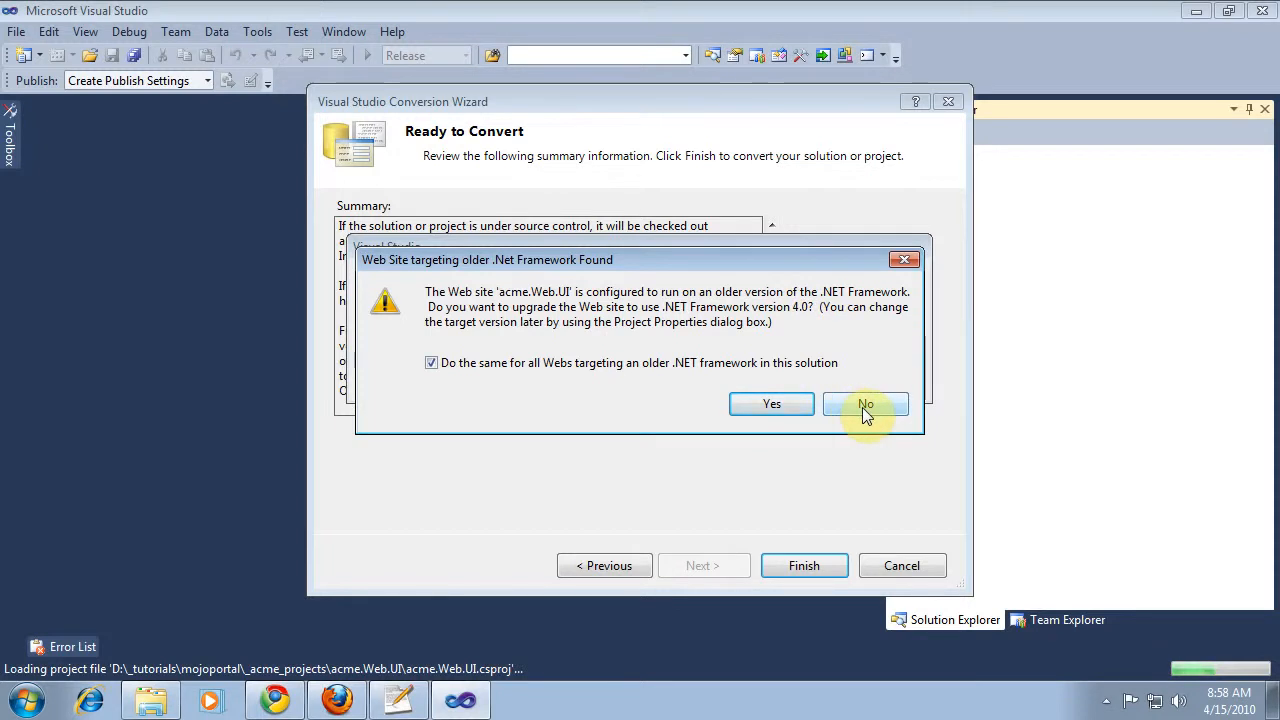
- Decline the .NET framework upgrade for the websites and close the wizard
{"action": "left_click", "coordinate": [865, 403]}
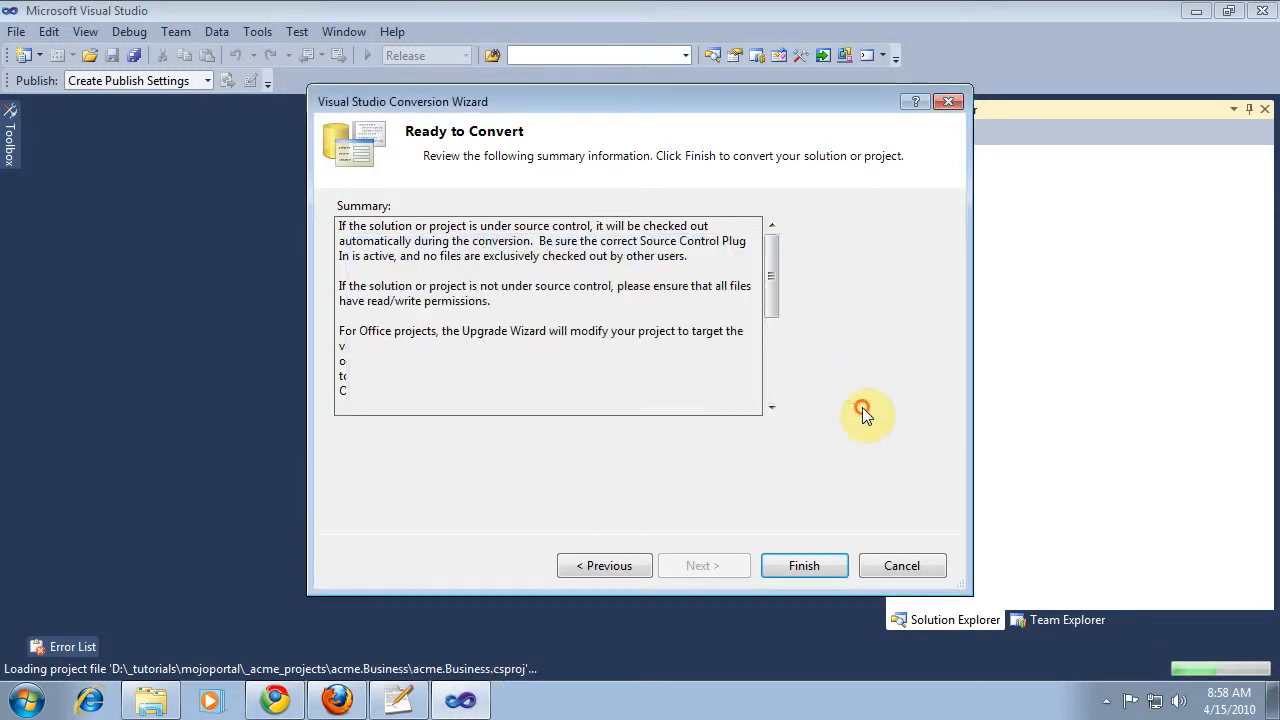
{"action": "left_click", "coordinate": [804, 565]}
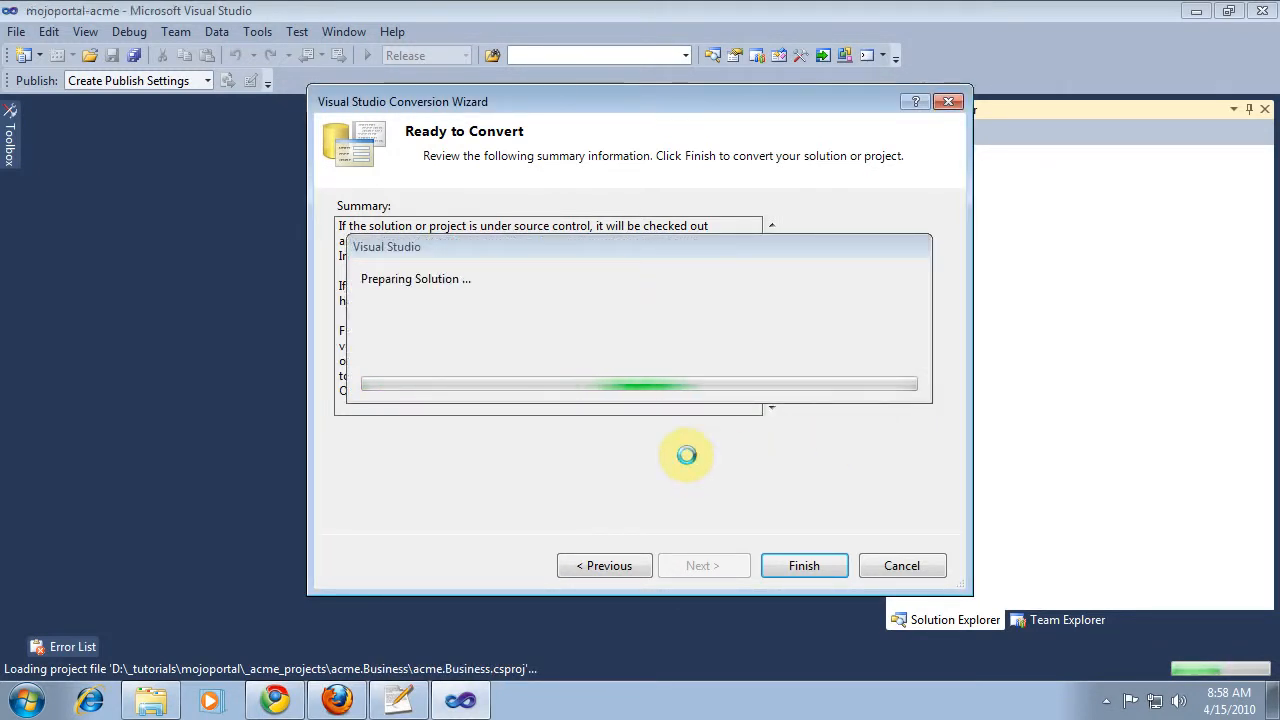
{"action": "left_click", "coordinate": [804, 565]}
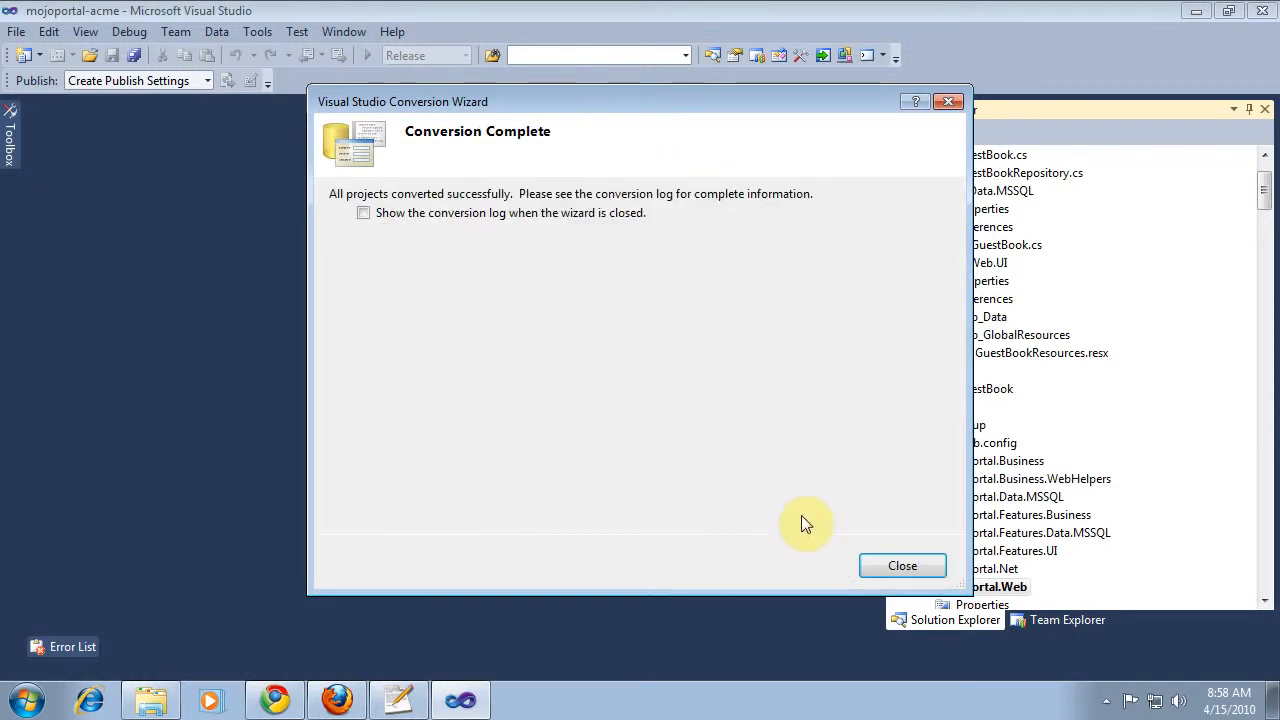
{"action": "left_click", "coordinate": [902, 565]}
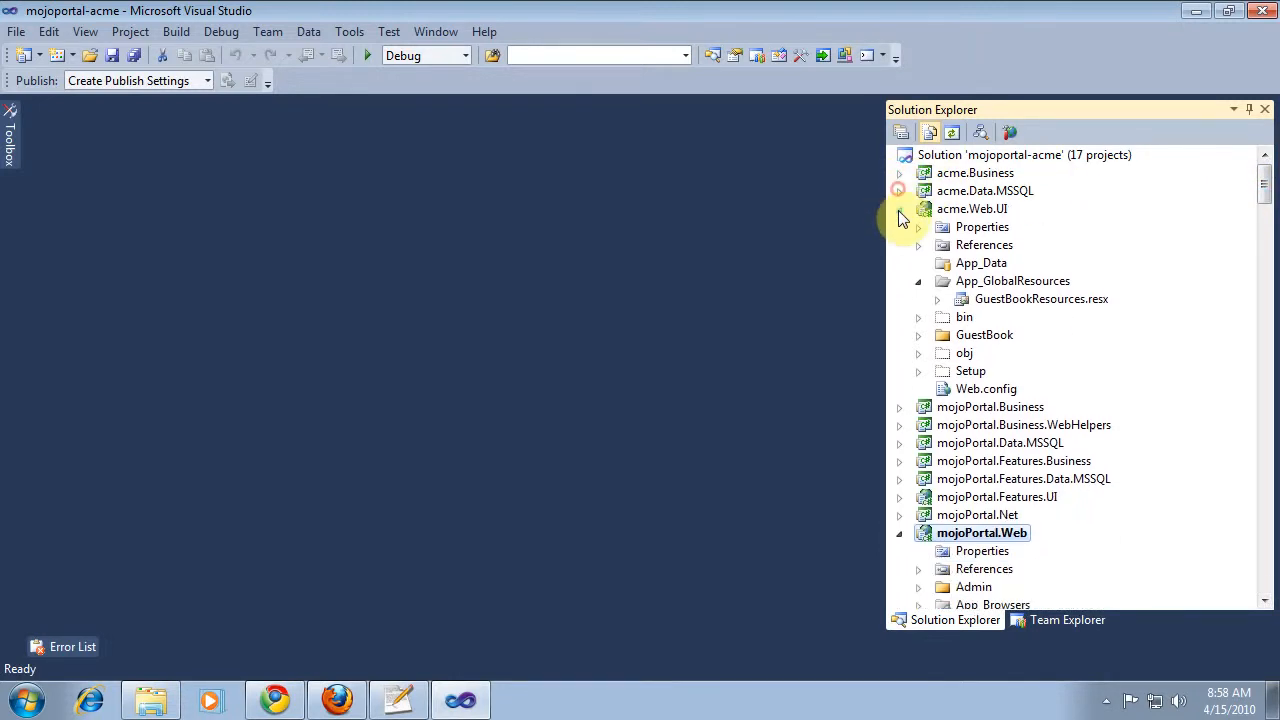
- Expand mojoPortal.Web > Setup and view Default.aspx in the browser
{"action": "left_click", "coordinate": [900, 208]}
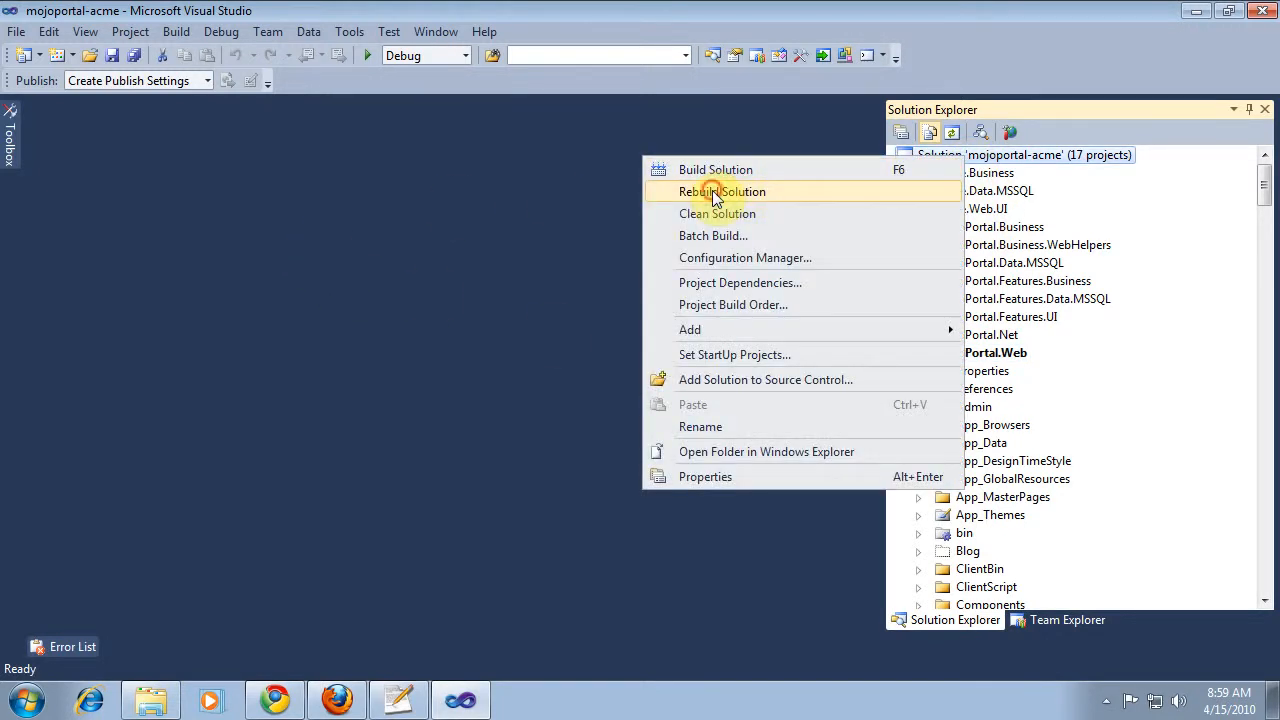
{"action": "left_click", "coordinate": [722, 191]}
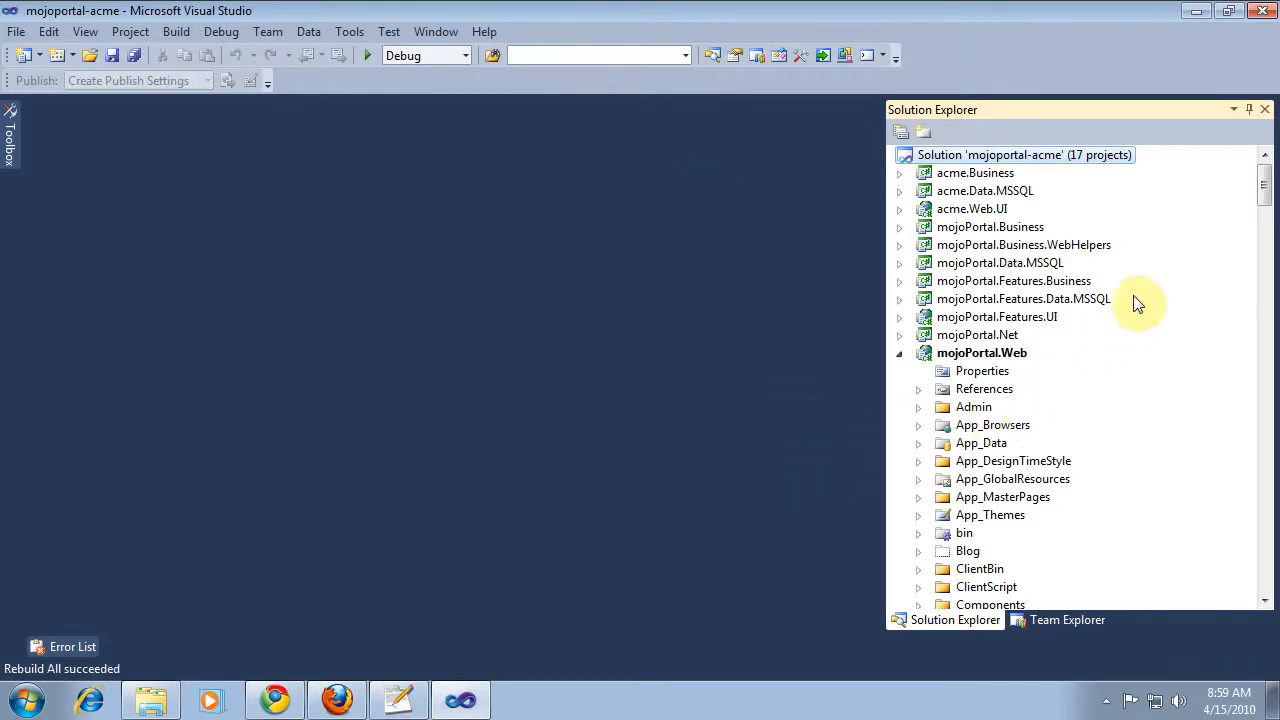
{"action": "scroll", "scroll_direction": "down", "scroll_amount": 3}
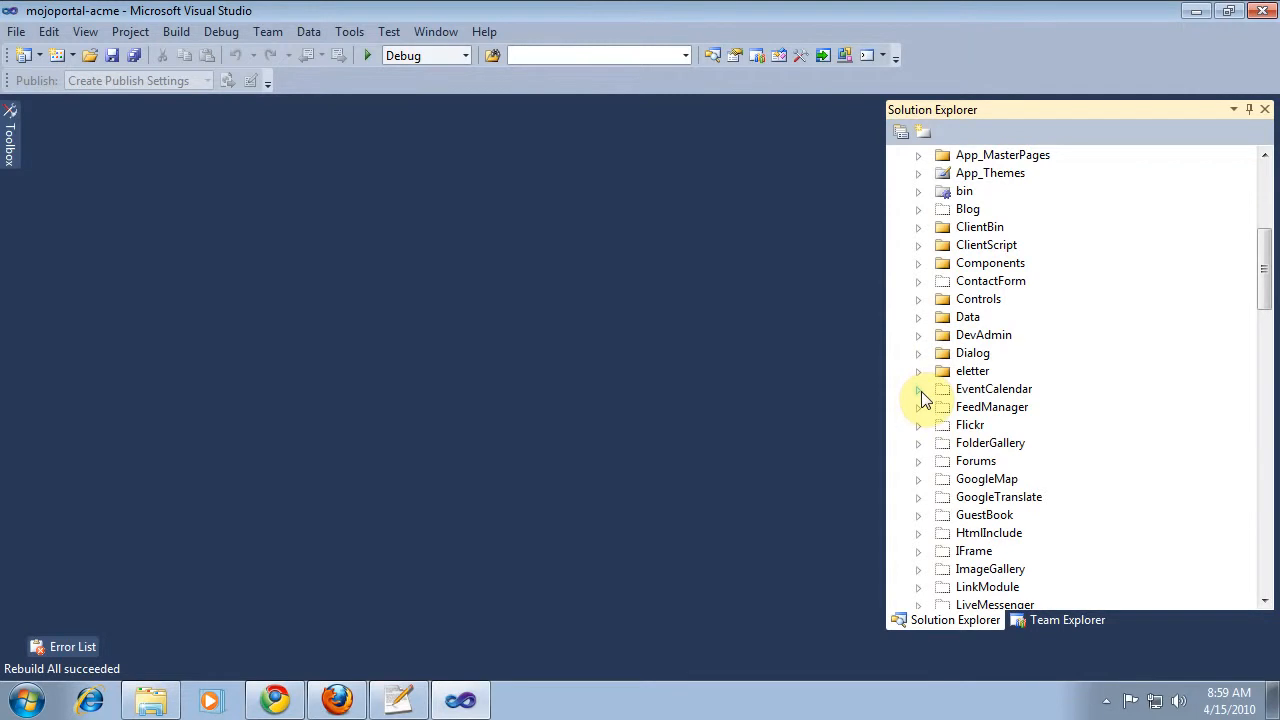
{"action": "scroll", "scroll_direction": "down", "scroll_amount": 3}
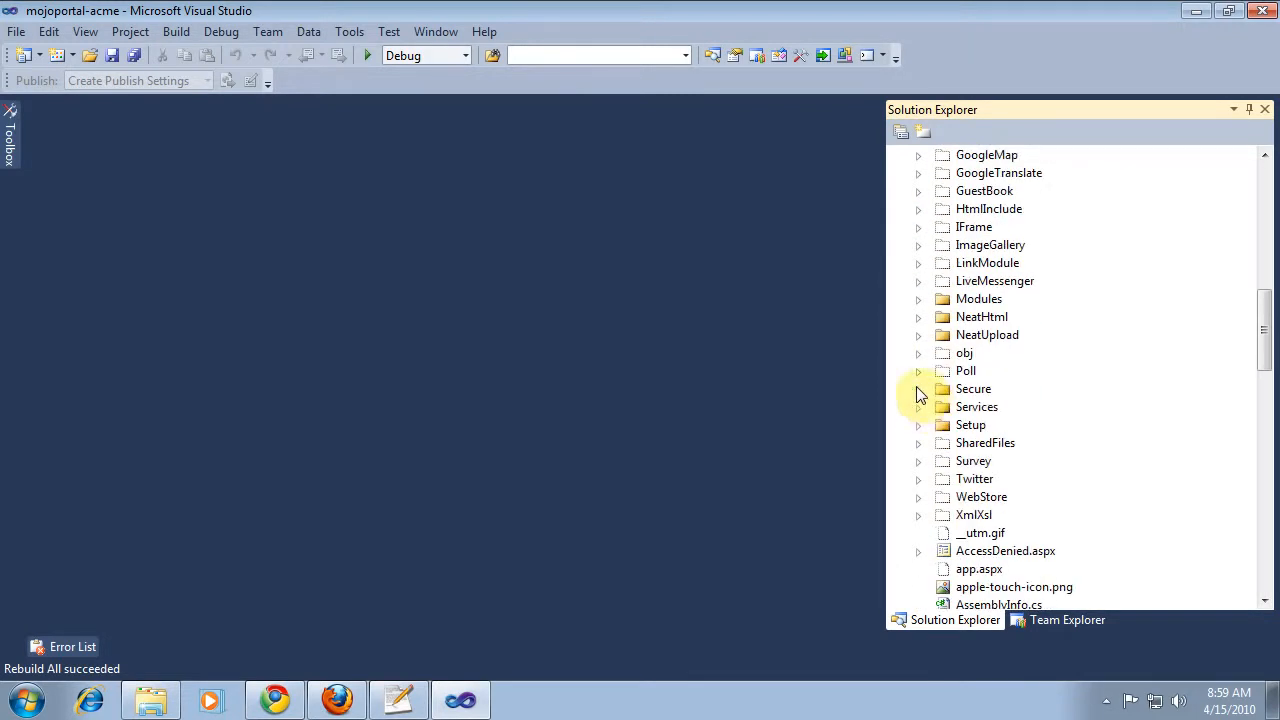
{"action": "mouse_move", "coordinate": [919, 433]}
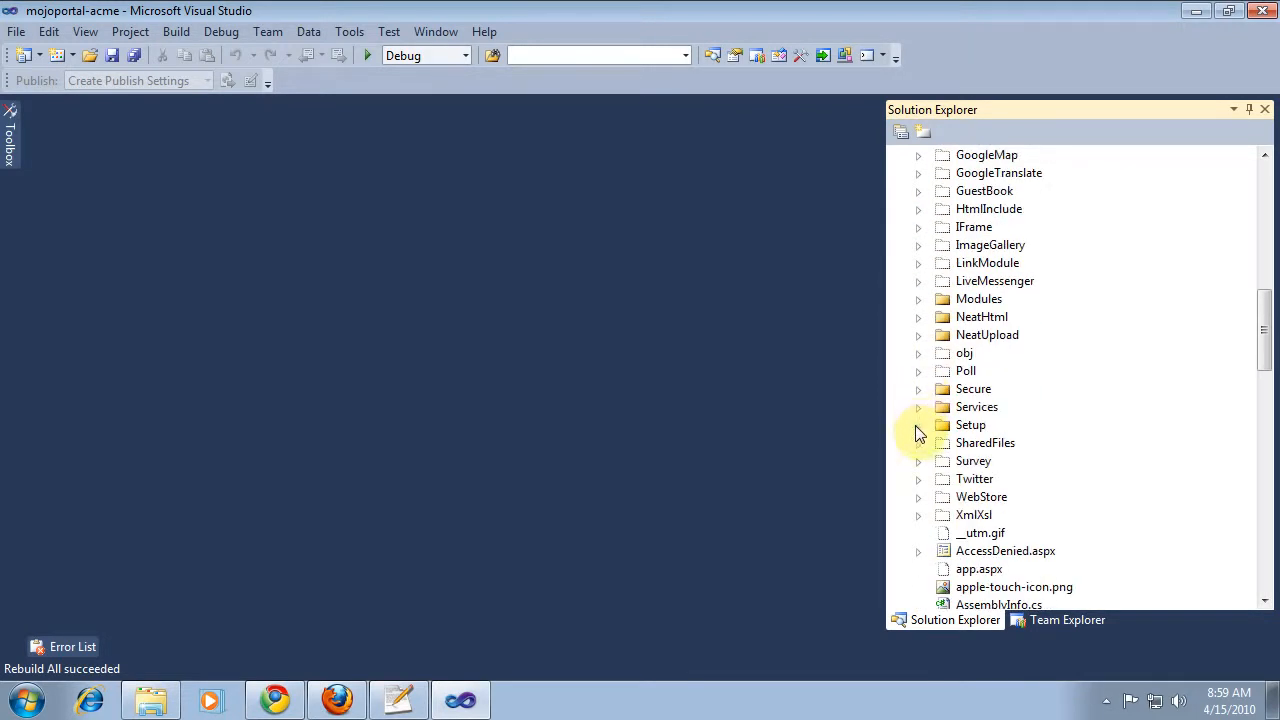
{"action": "left_click", "coordinate": [918, 424]}
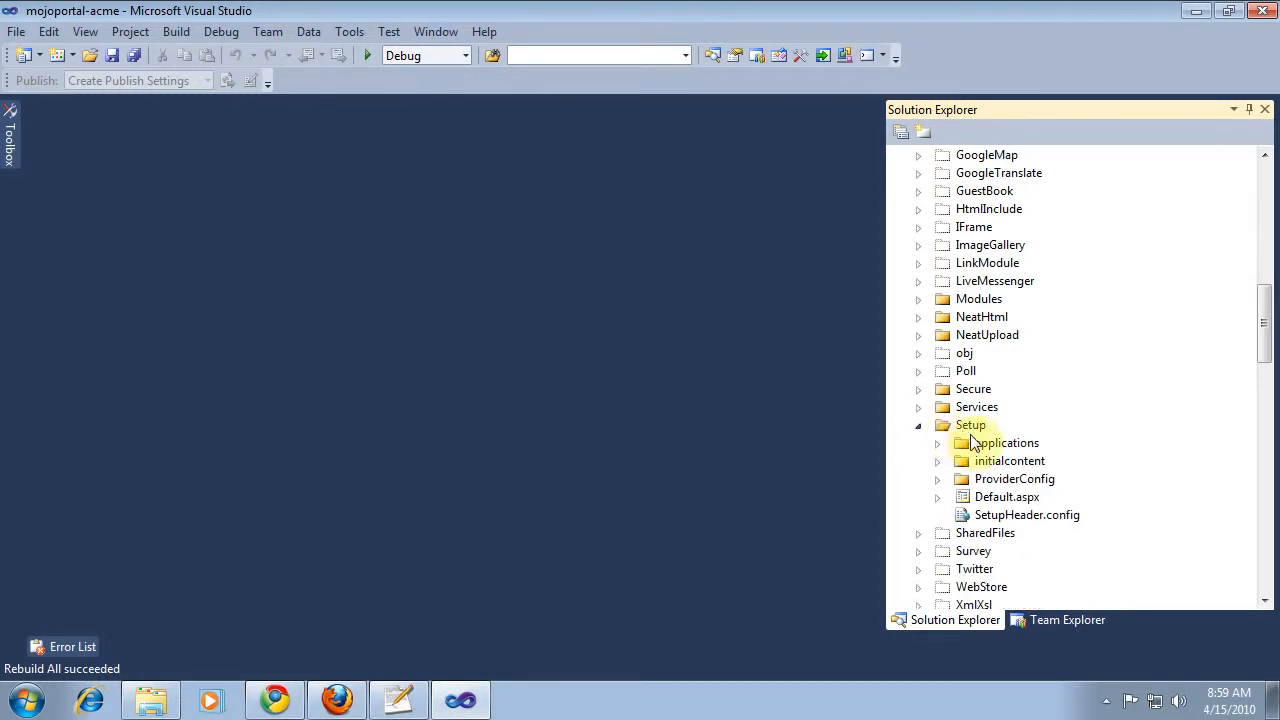
{"action": "right_click", "coordinate": [1011, 497]}
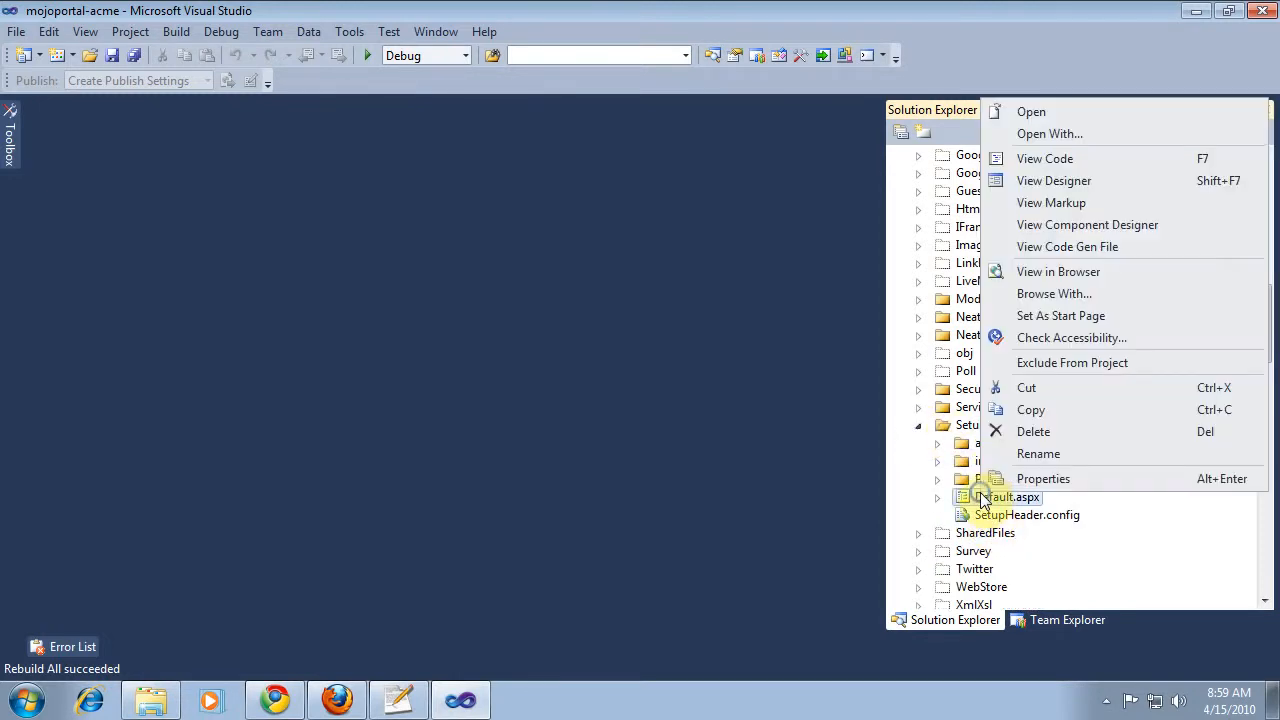
{"action": "mouse_move", "coordinate": [1057, 271]}
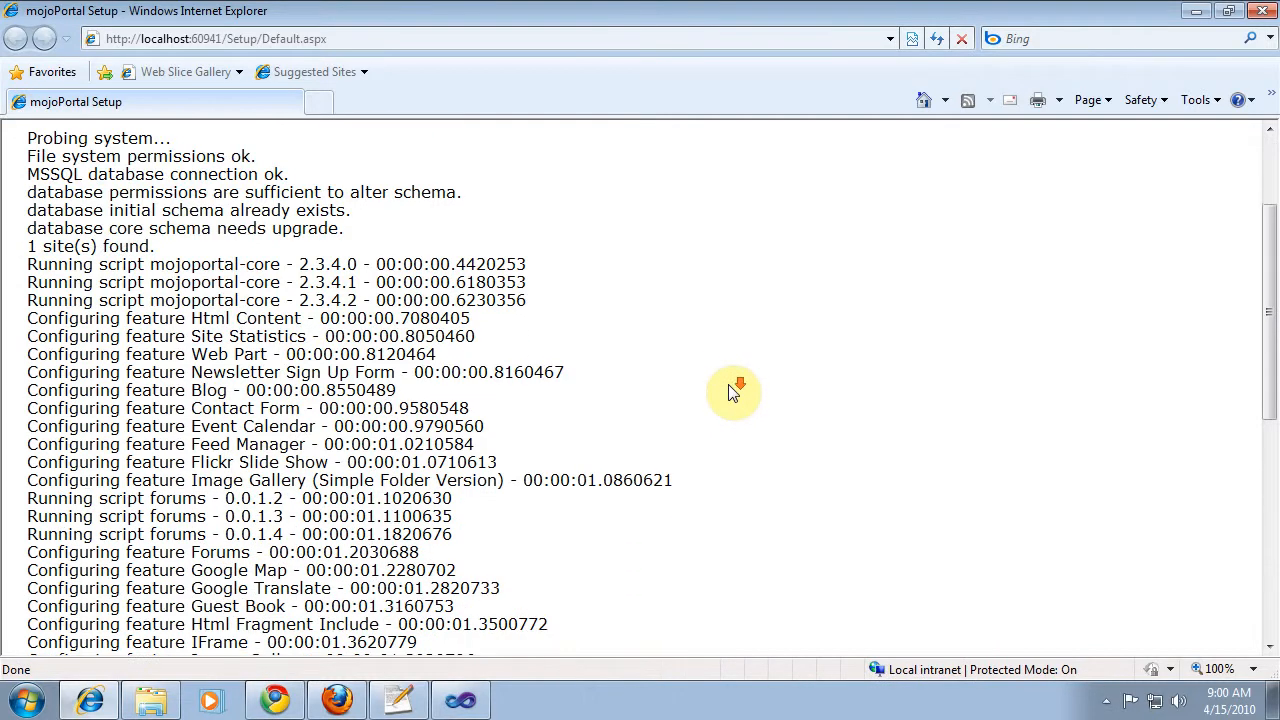
- Scroll to 'Setup is complete' and follow the Site Home Page link
{"action": "scroll", "scroll_direction": "down", "scroll_amount": 3}
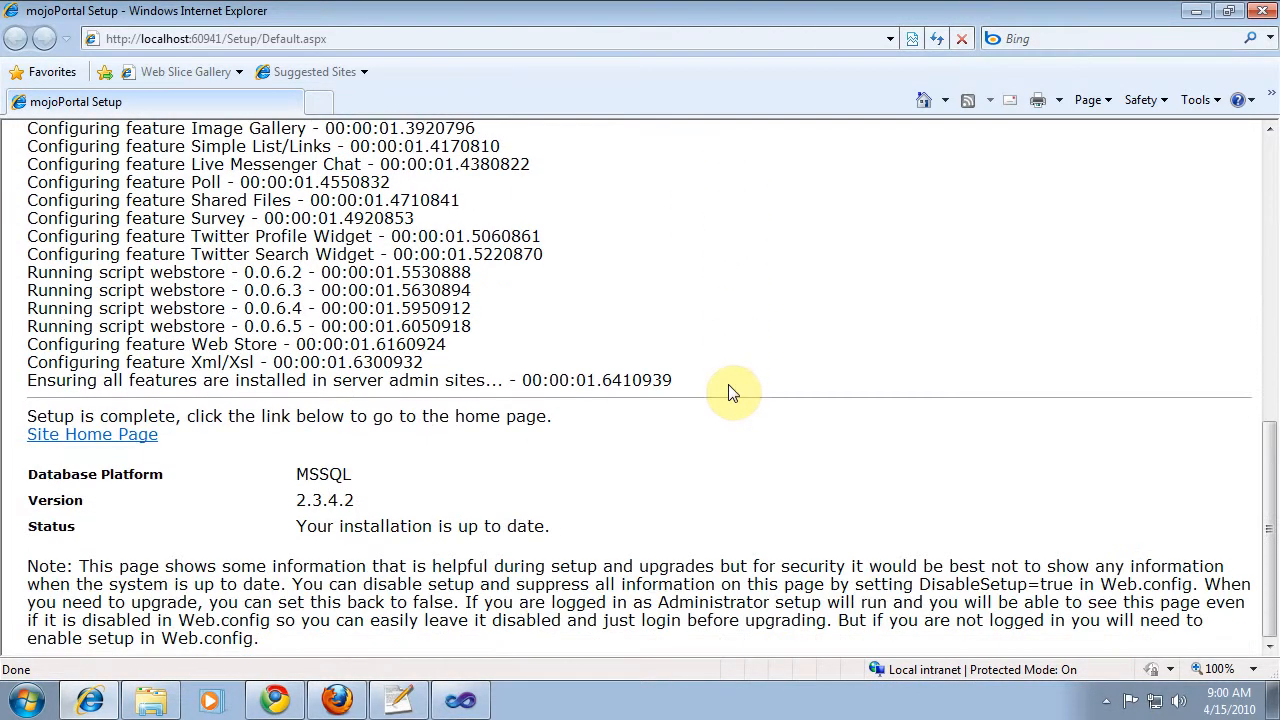
{"action": "mouse_move", "coordinate": [102, 443]}
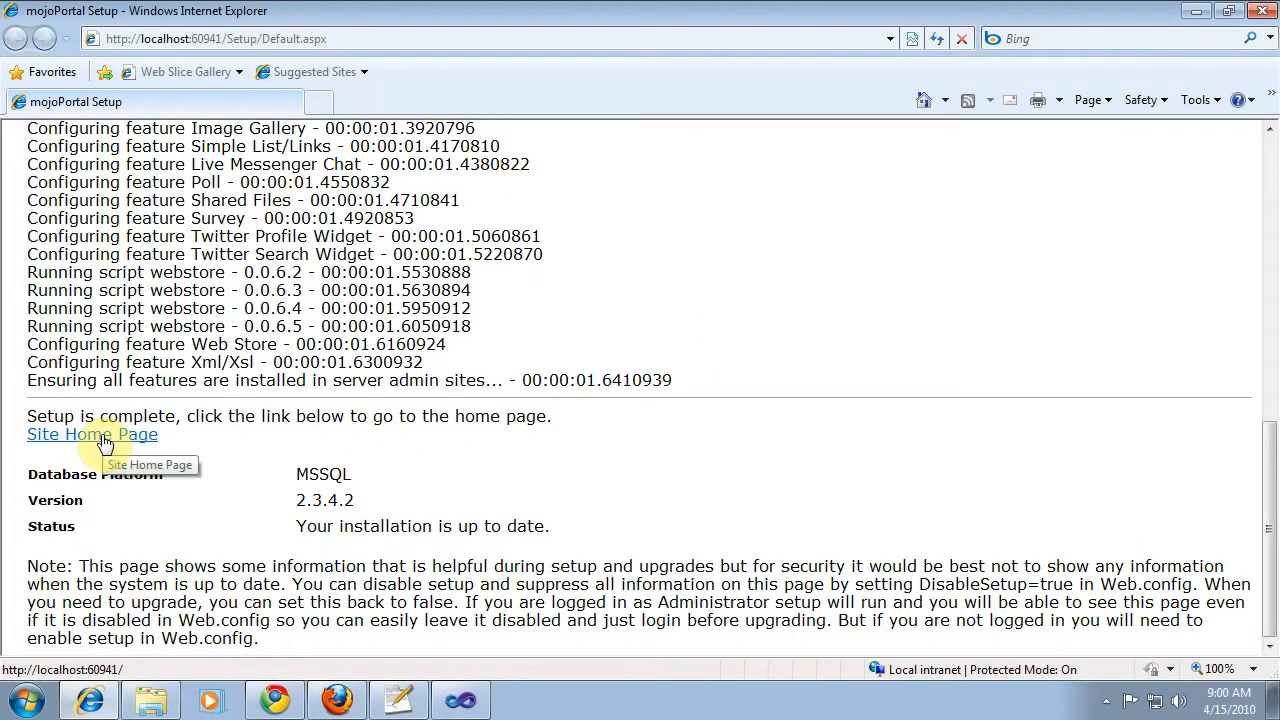
{"action": "mouse_move", "coordinate": [90, 452]}
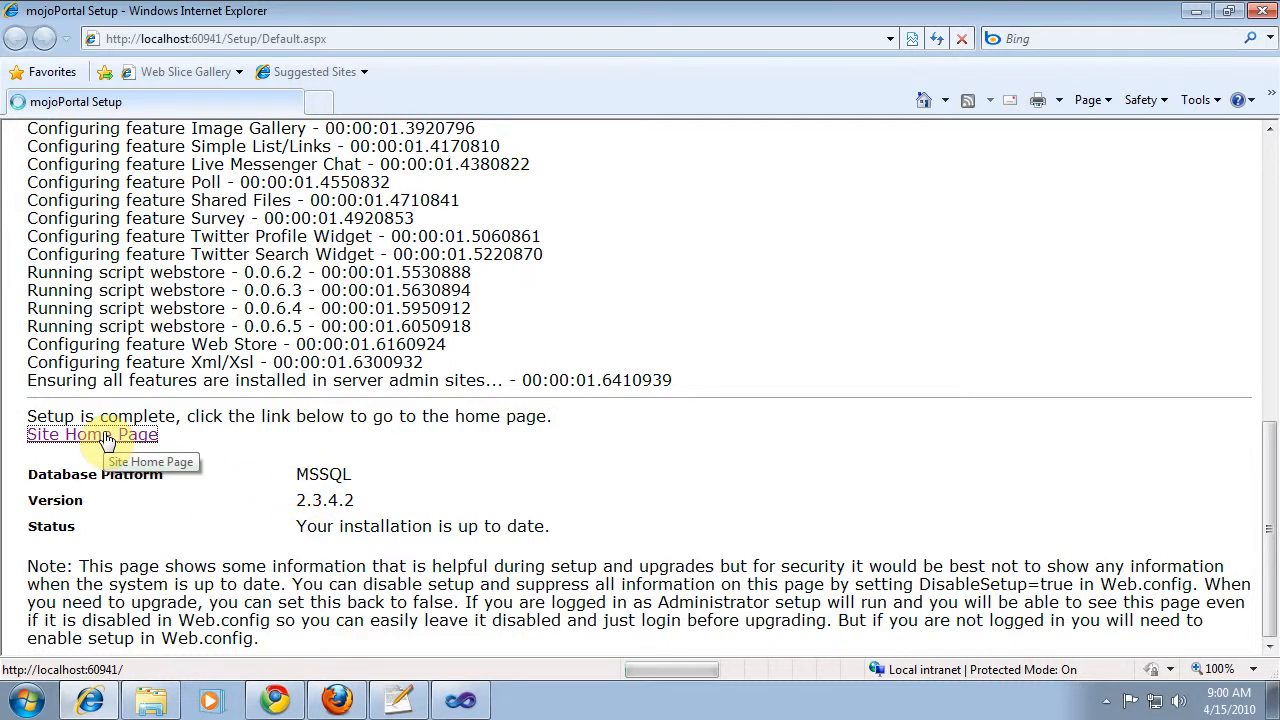
{"action": "left_click", "coordinate": [90, 434]}
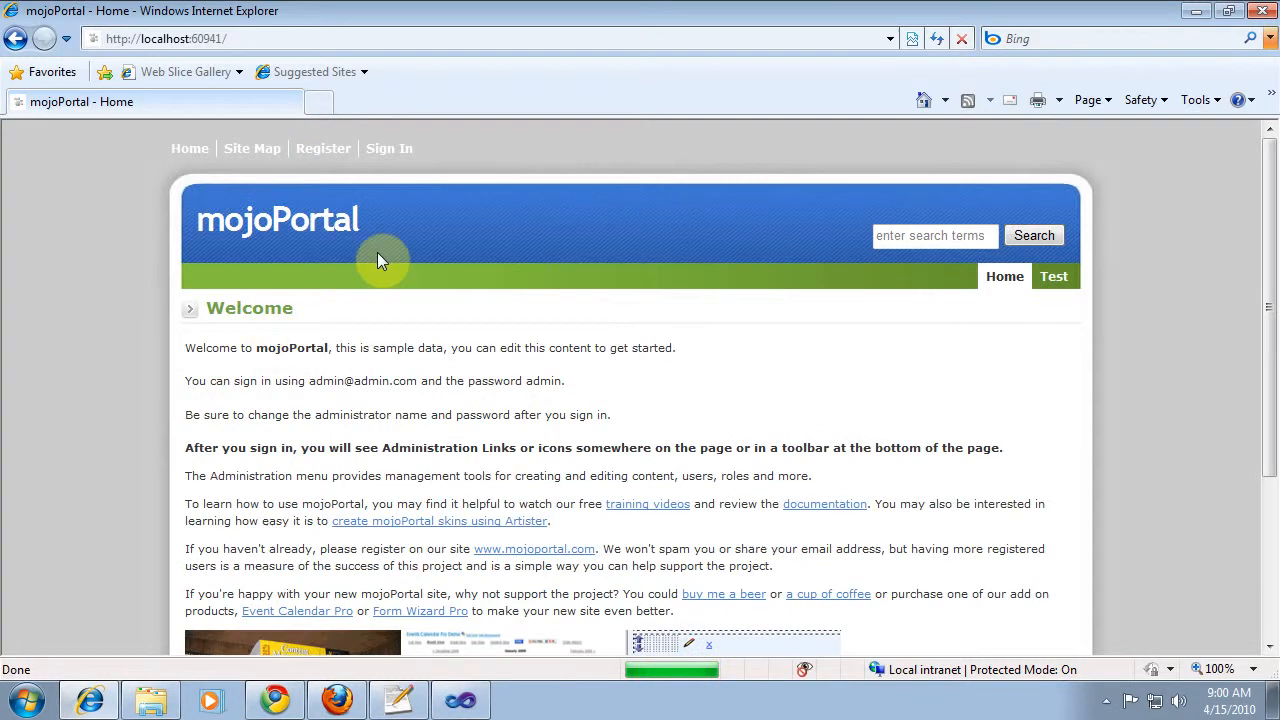
{"action": "mouse_move", "coordinate": [392, 156]}
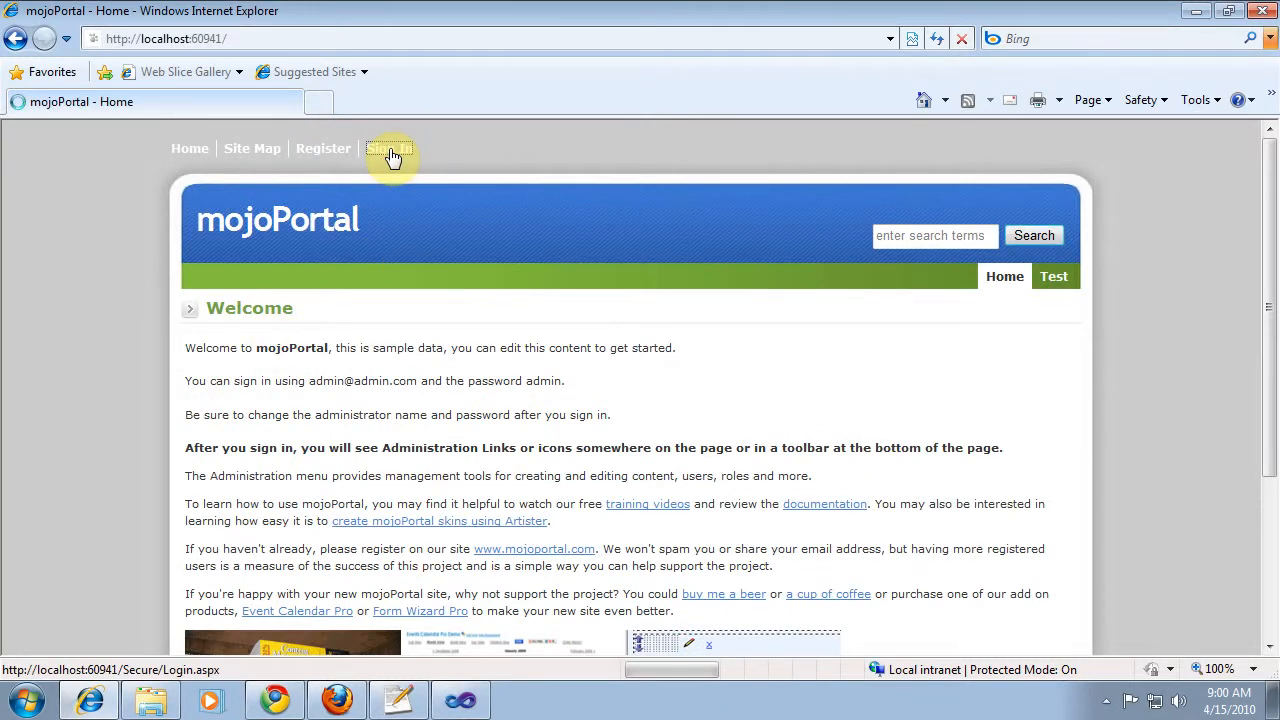
- Sign in as Admin, view the Guest Book on the Test page, then go Home
{"action": "left_click", "coordinate": [390, 148]}
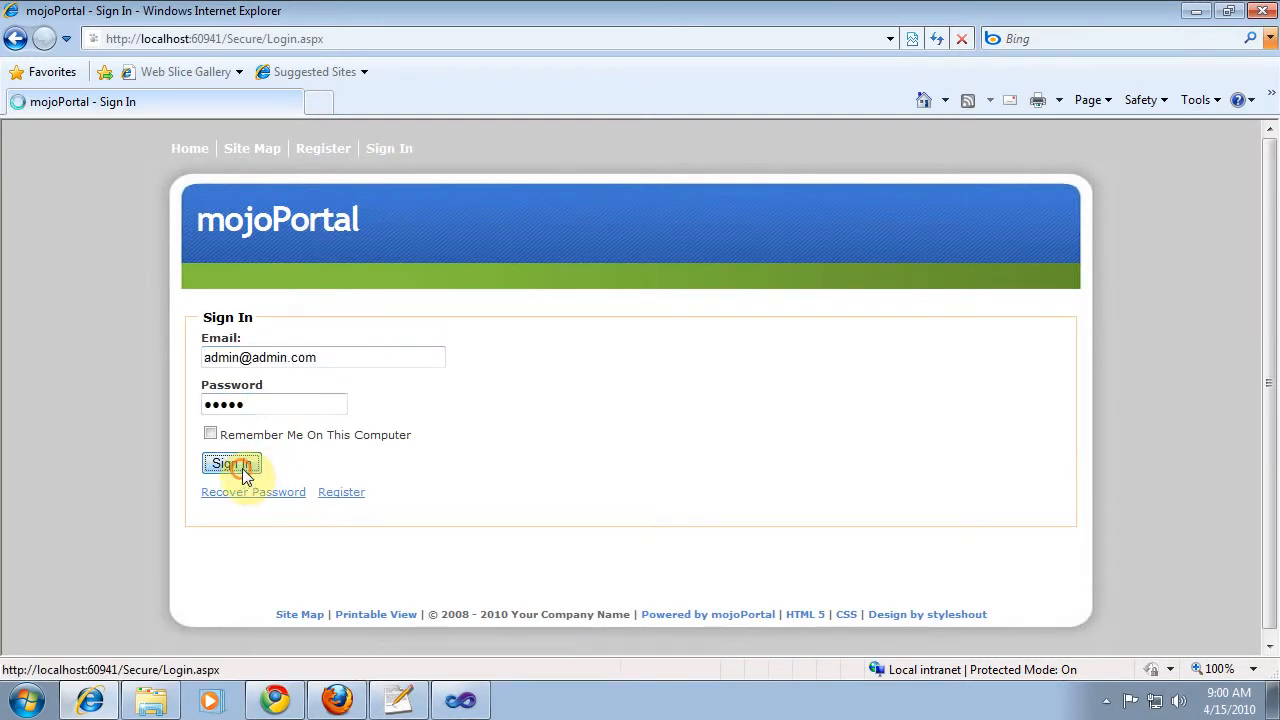
{"action": "left_click", "coordinate": [231, 463]}
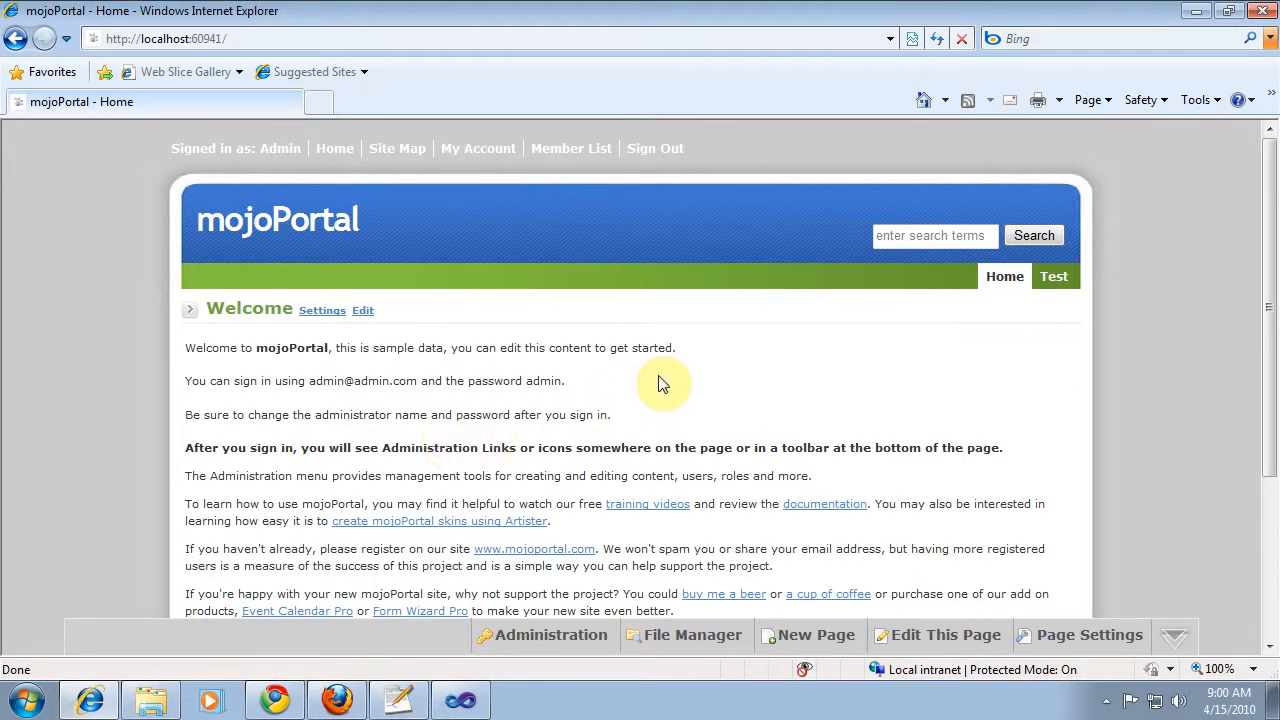
{"action": "mouse_move", "coordinate": [669, 383]}
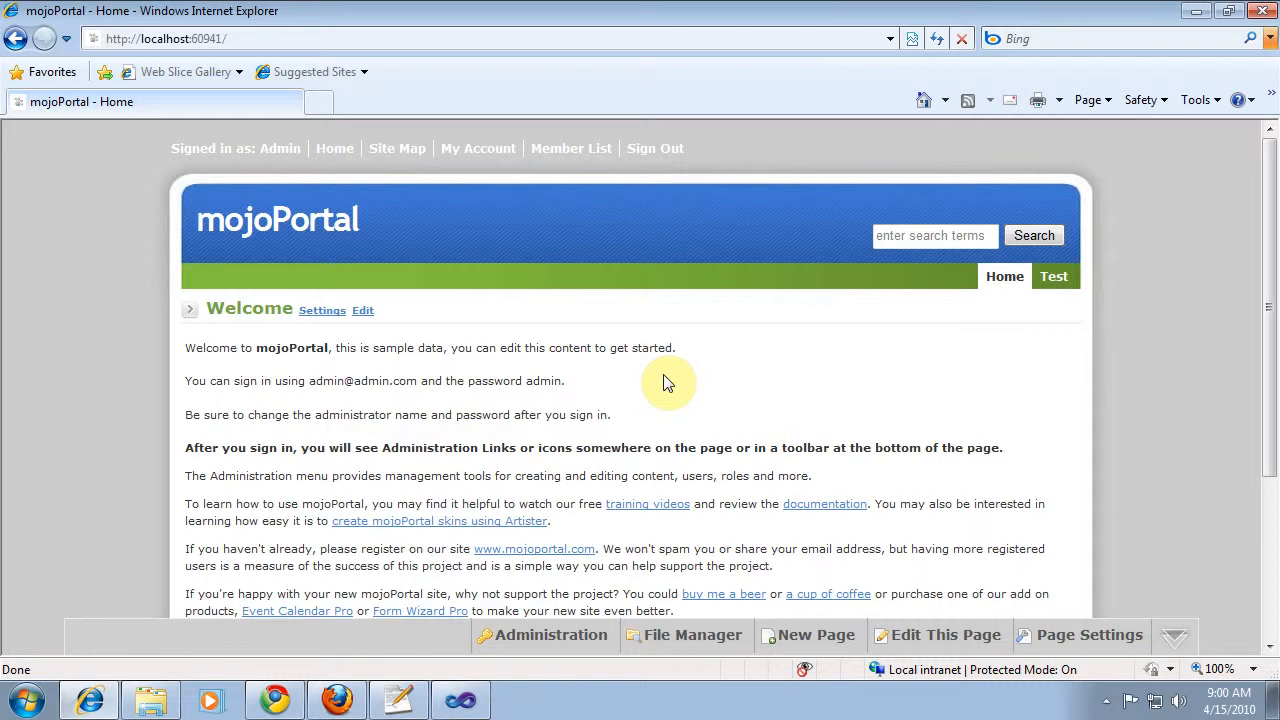
{"action": "left_click", "coordinate": [1054, 277]}
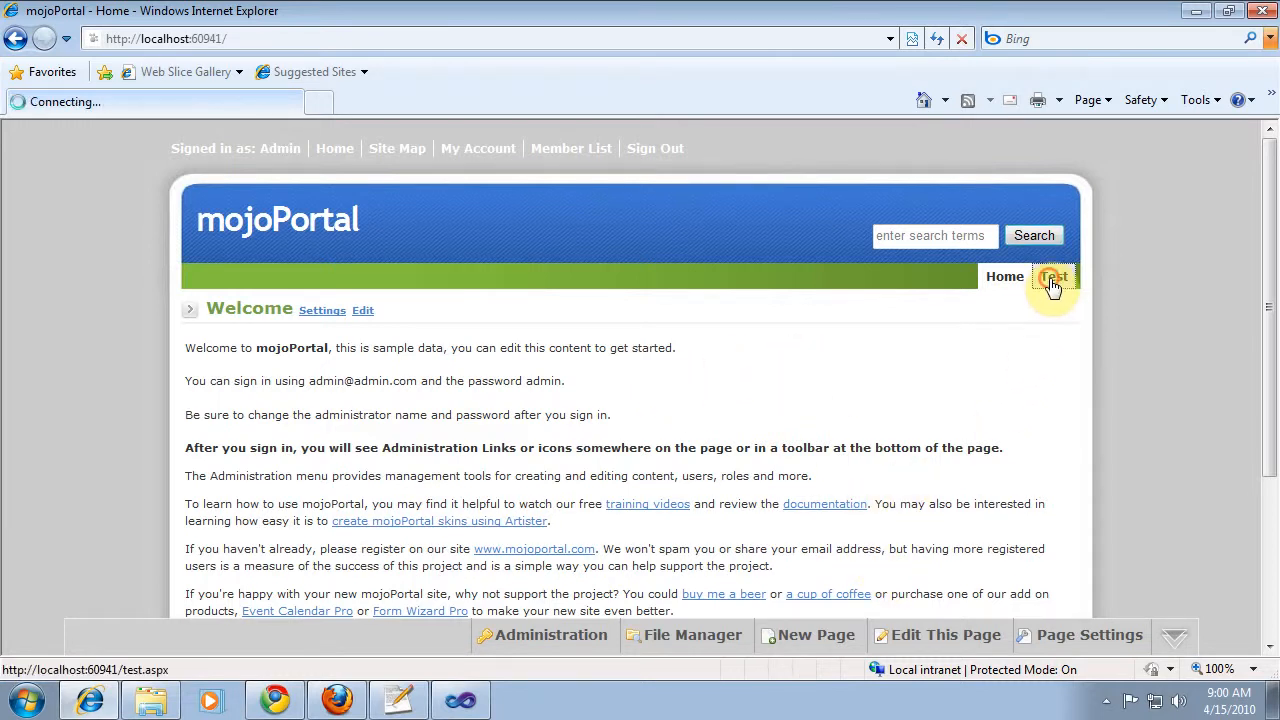
{"action": "left_click", "coordinate": [1053, 277]}
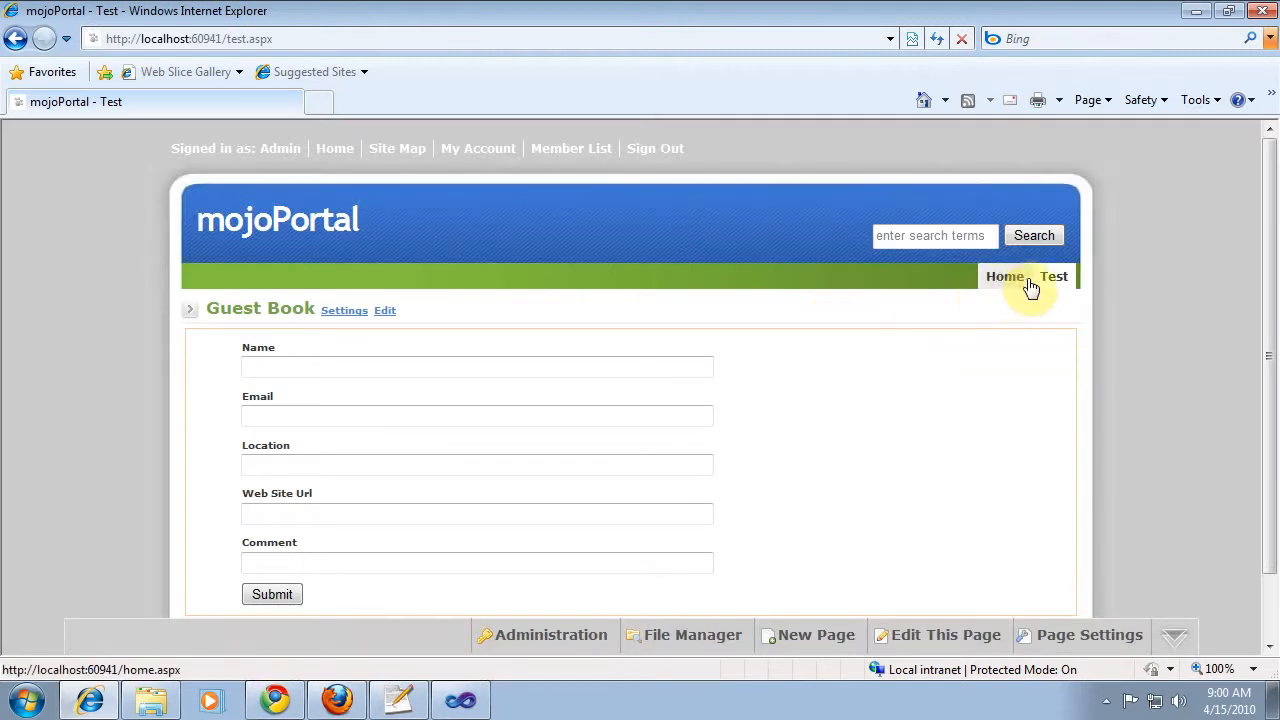
{"action": "left_click", "coordinate": [1004, 276]}
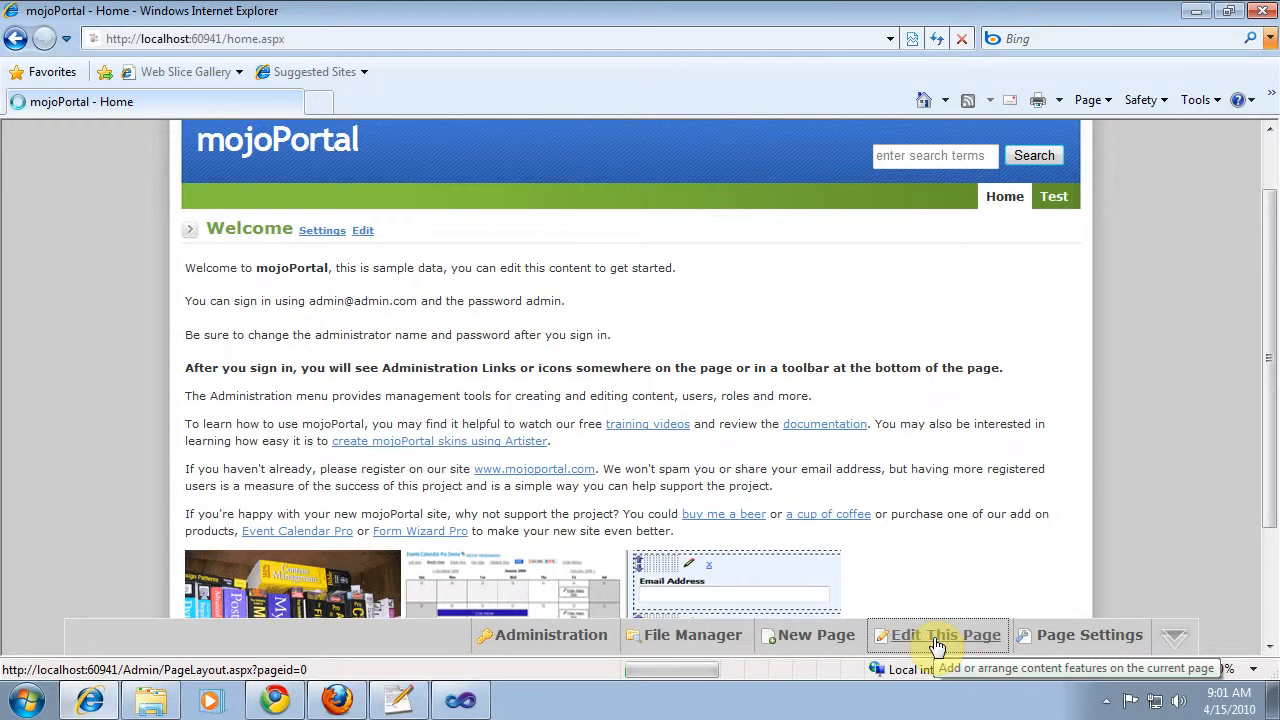
- Check Home's content layout Feature list showing Guest Book first, then close it
{"action": "left_click", "coordinate": [944, 635]}
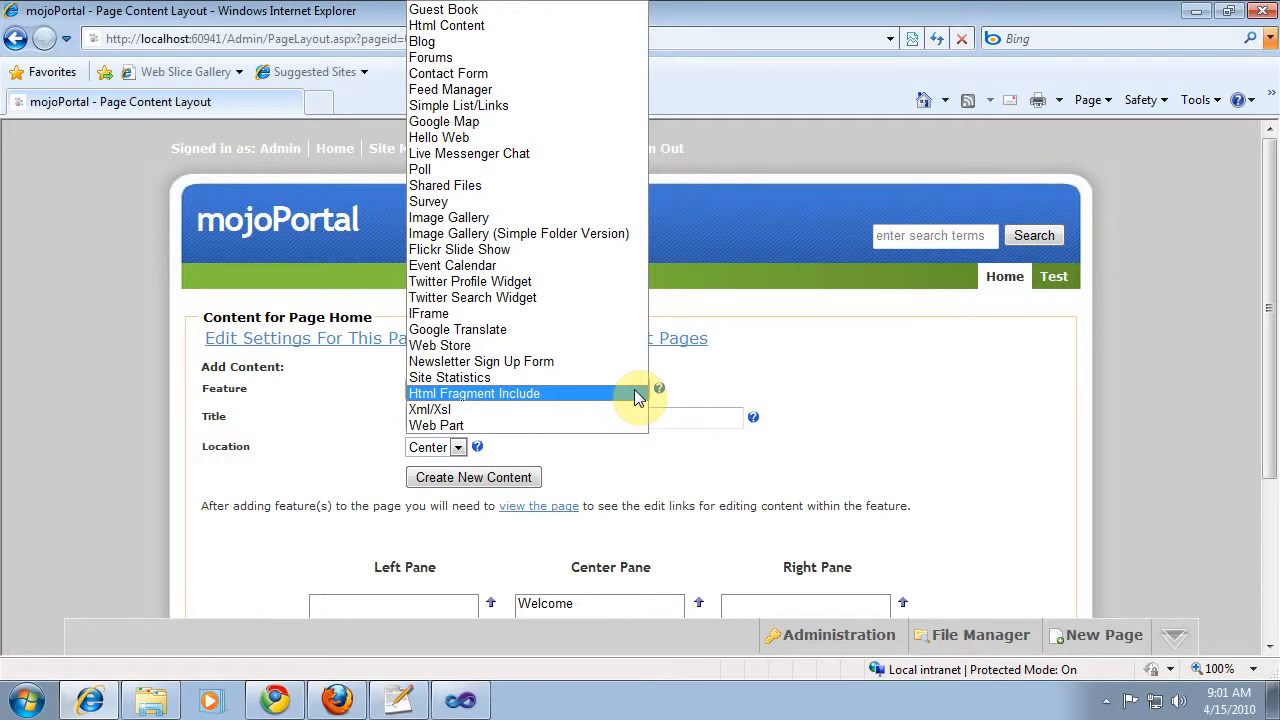
{"action": "mouse_move", "coordinate": [507, 10]}
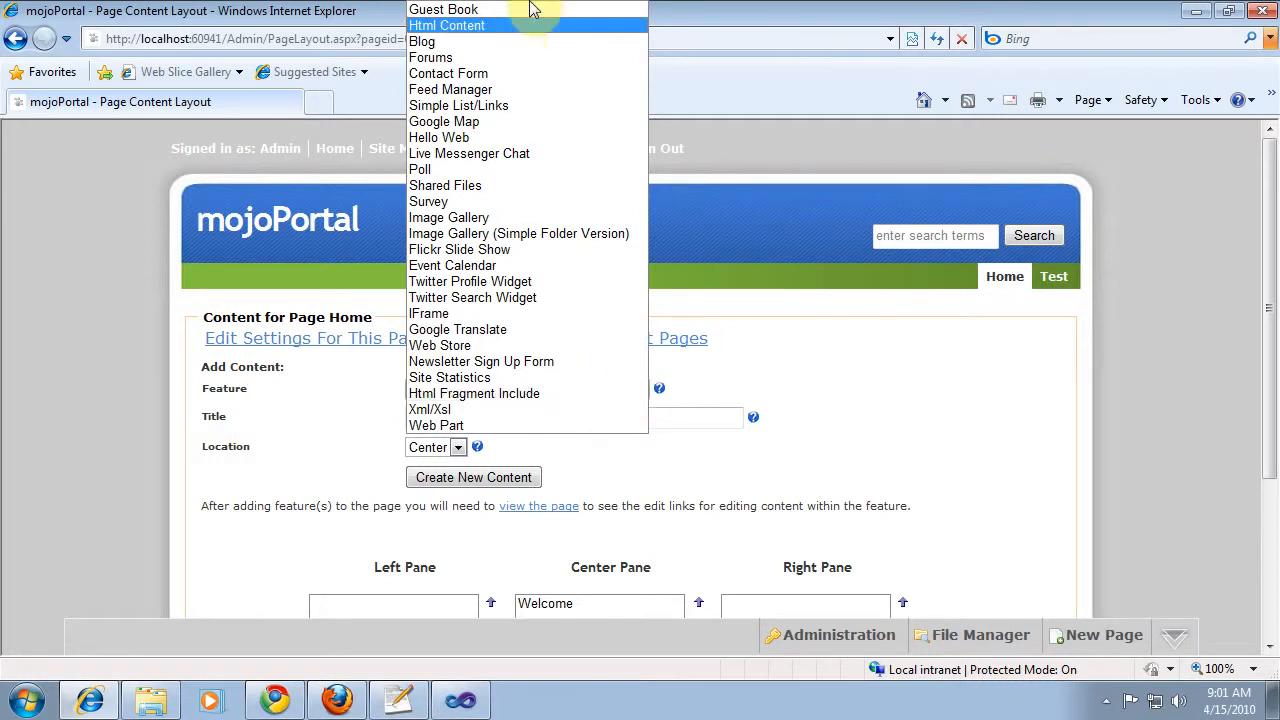
{"action": "mouse_move", "coordinate": [505, 20]}
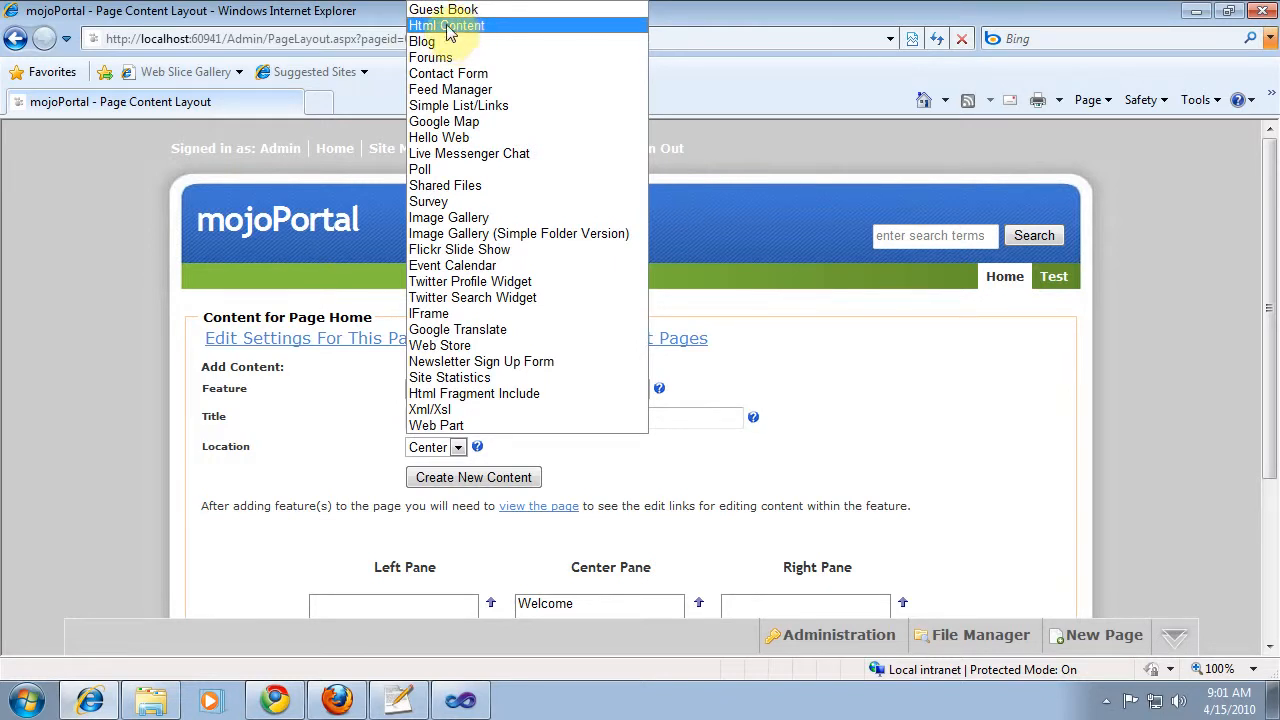
{"action": "mouse_move", "coordinate": [459, 161]}
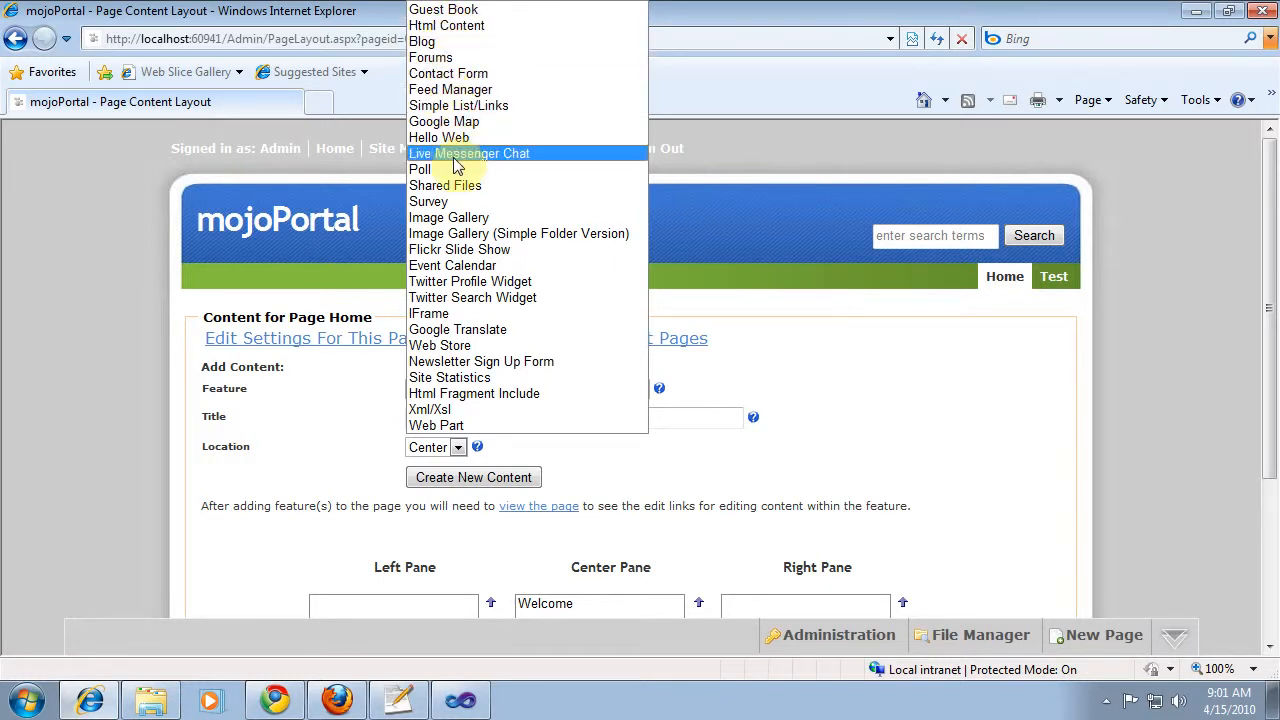
{"action": "mouse_move", "coordinate": [462, 25]}
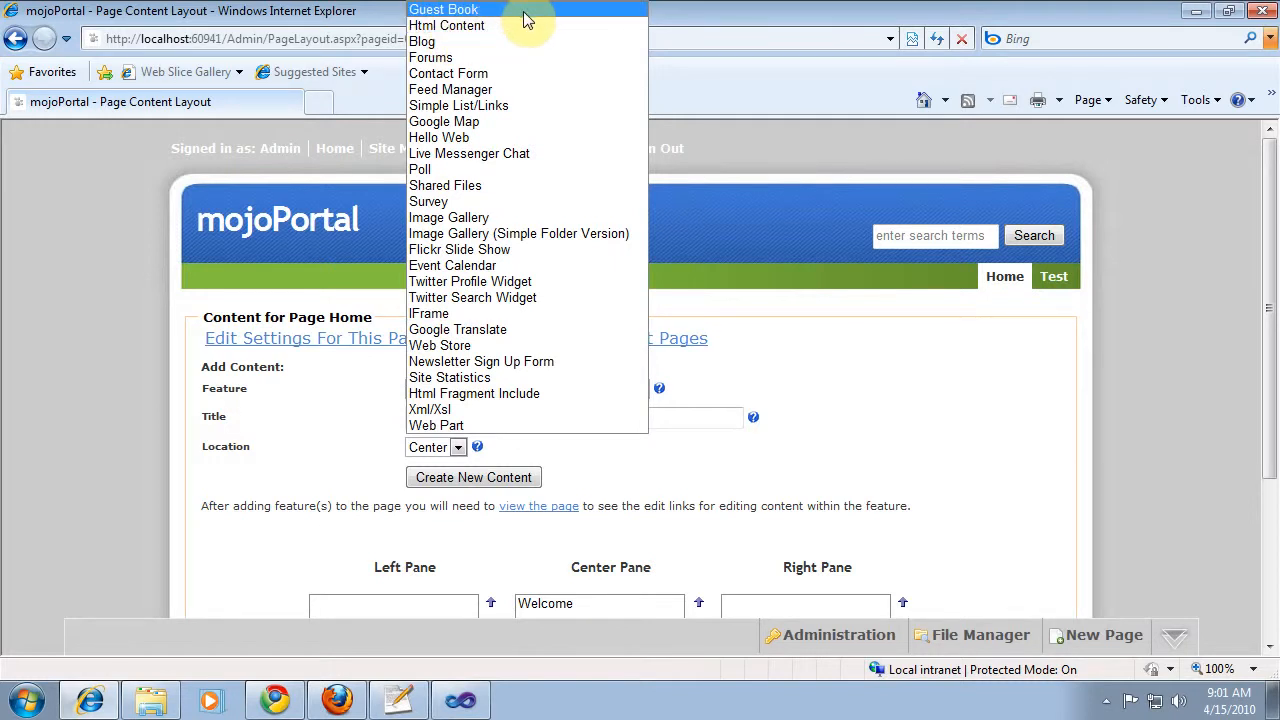
{"action": "left_click", "coordinate": [443, 9]}
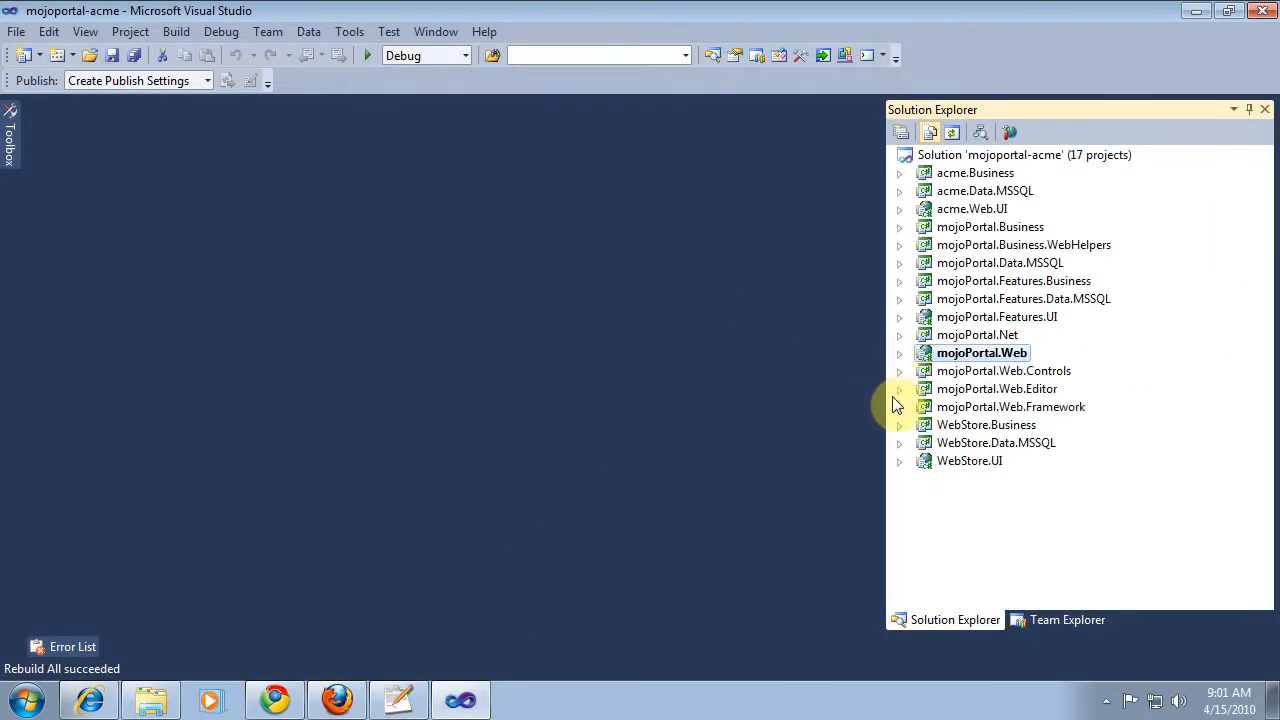
- Expand acme.Web.UI > Setup > applications > GuestBook and open 10000_GuestBookModule.config
{"action": "left_click", "coordinate": [899, 208]}
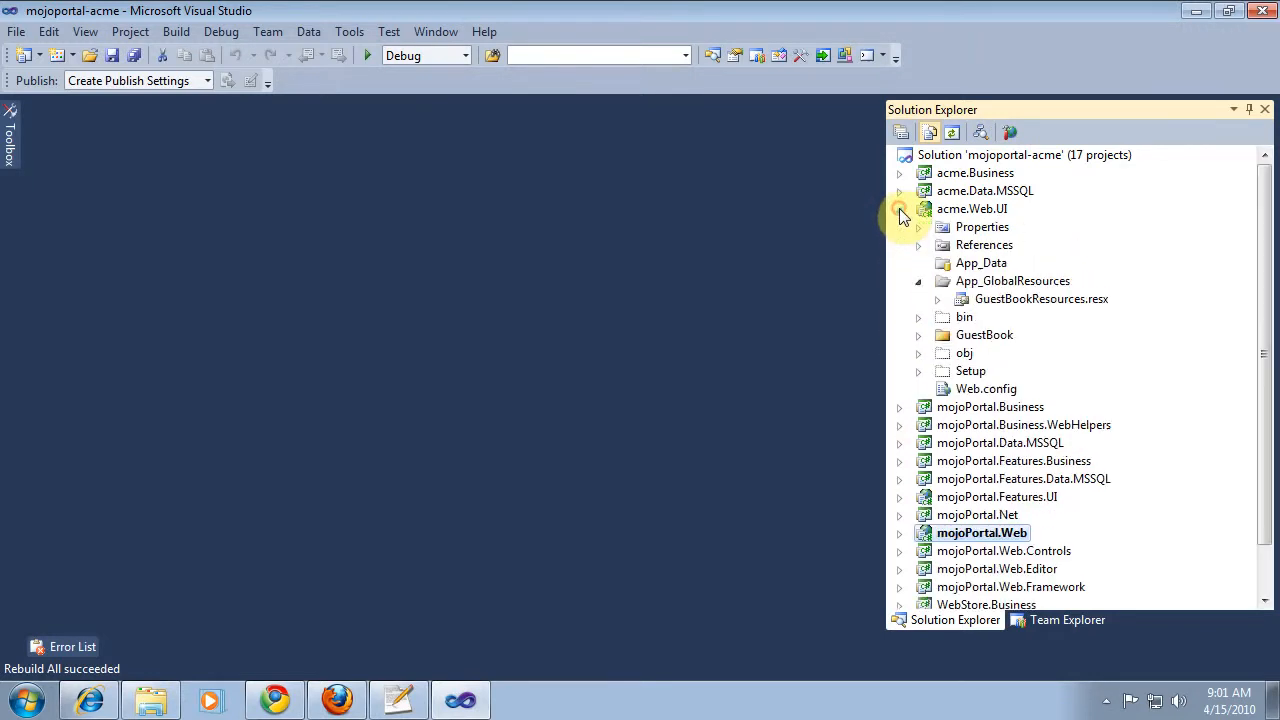
{"action": "left_click", "coordinate": [900, 208]}
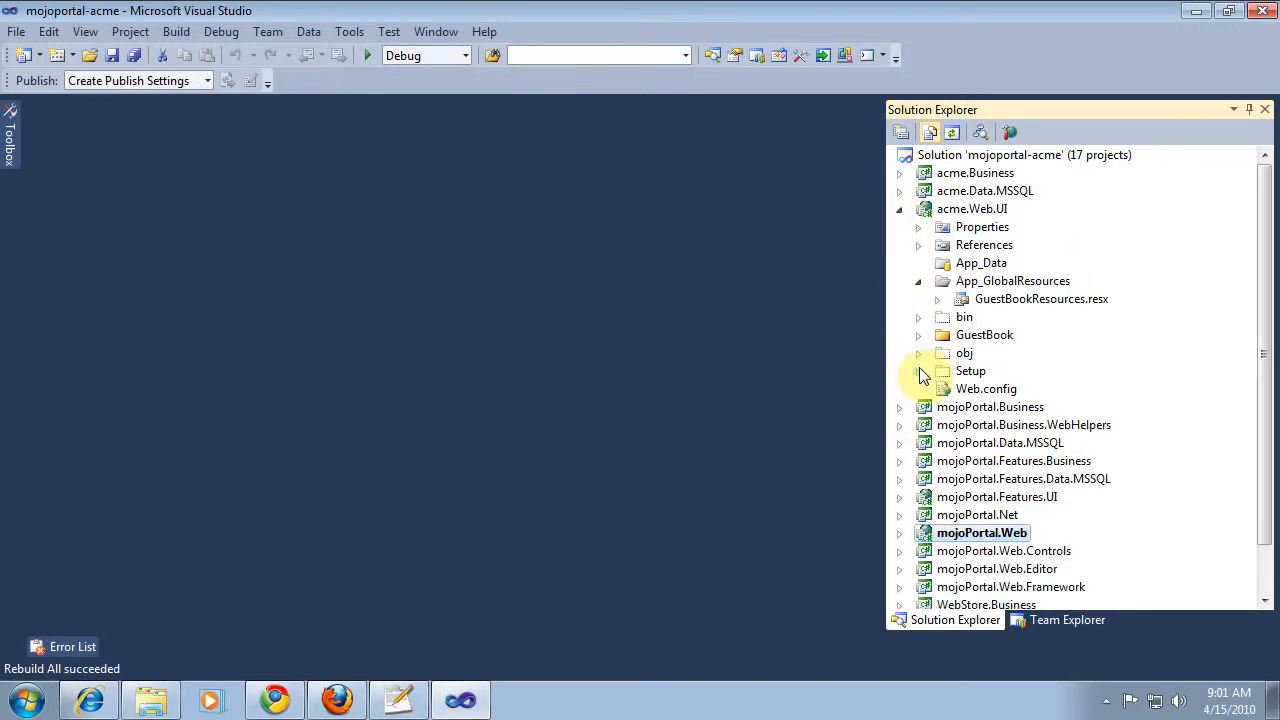
{"action": "left_click", "coordinate": [918, 371]}
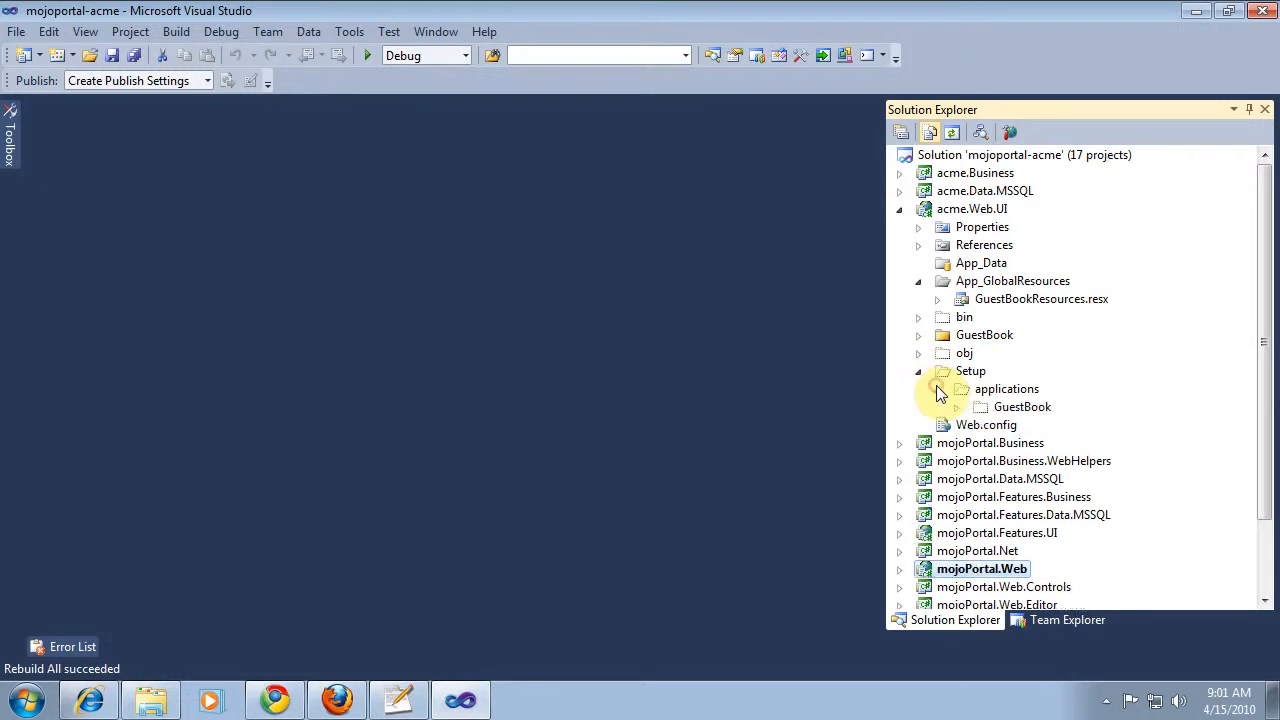
{"action": "left_click", "coordinate": [954, 406]}
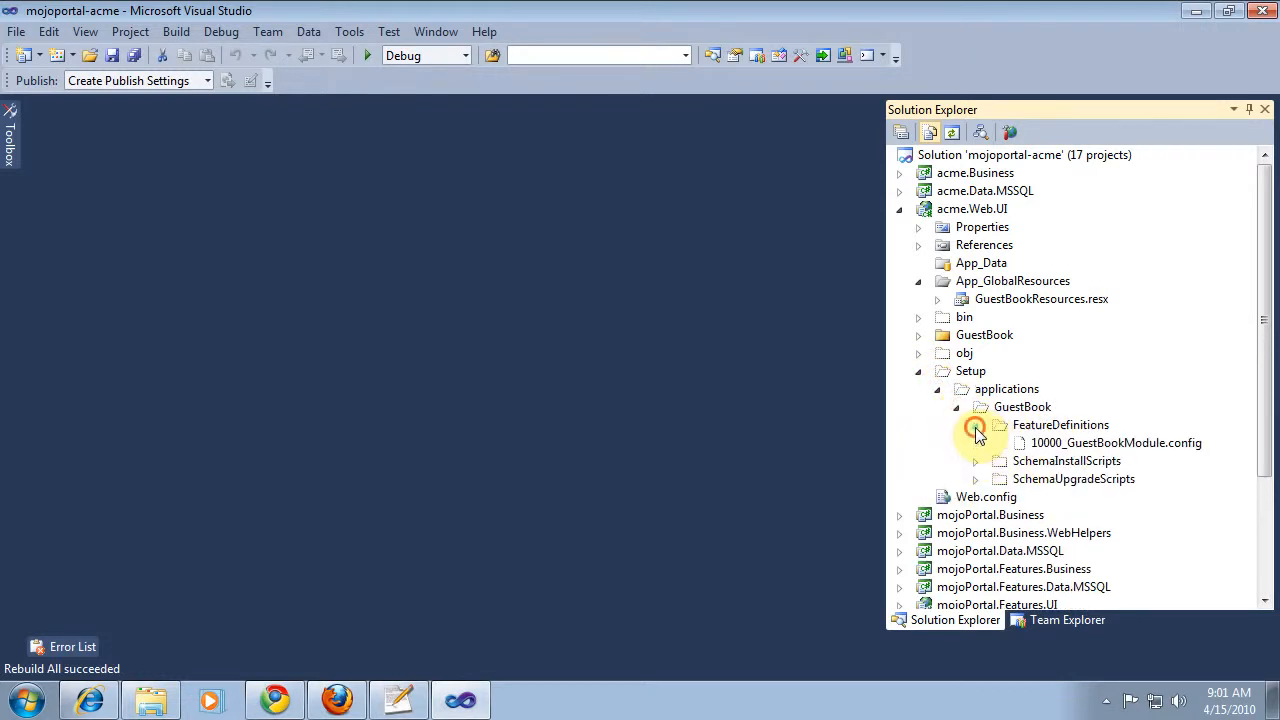
{"action": "double_click", "coordinate": [1110, 443]}
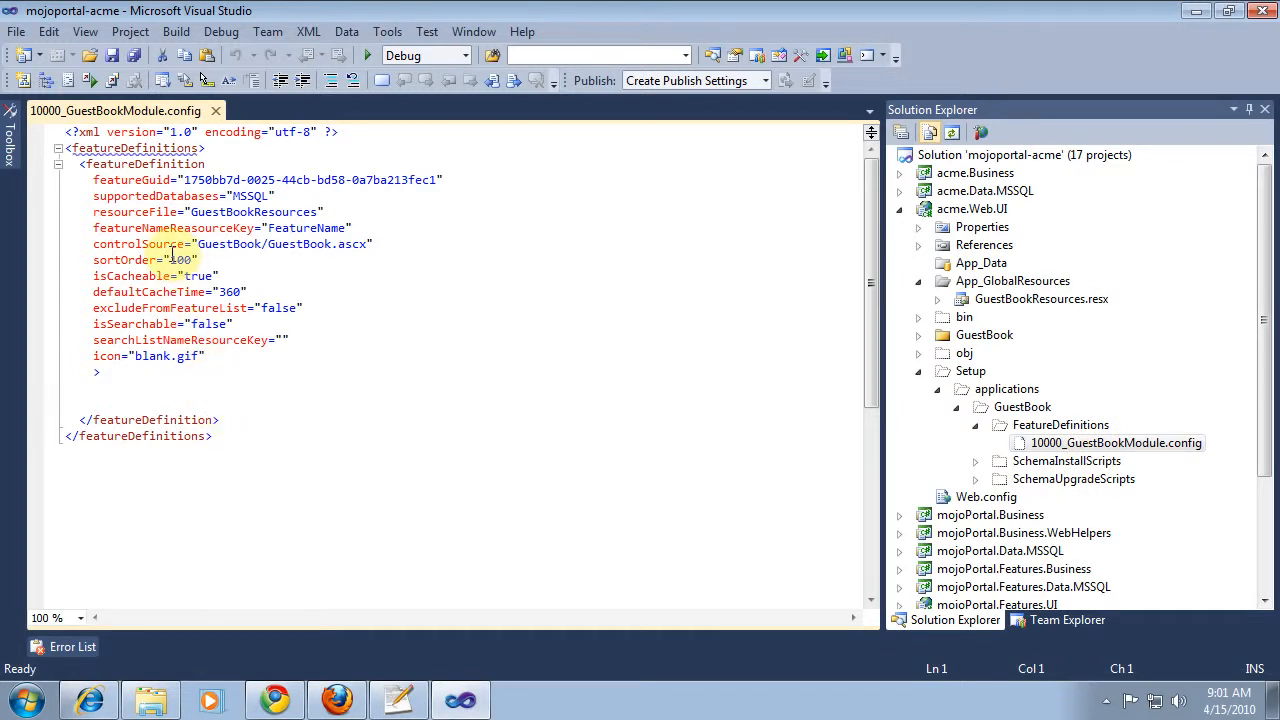
- Change the Guest Book sortOrder value to 1000 by appending 000
{"action": "left_click", "coordinate": [175, 260]}
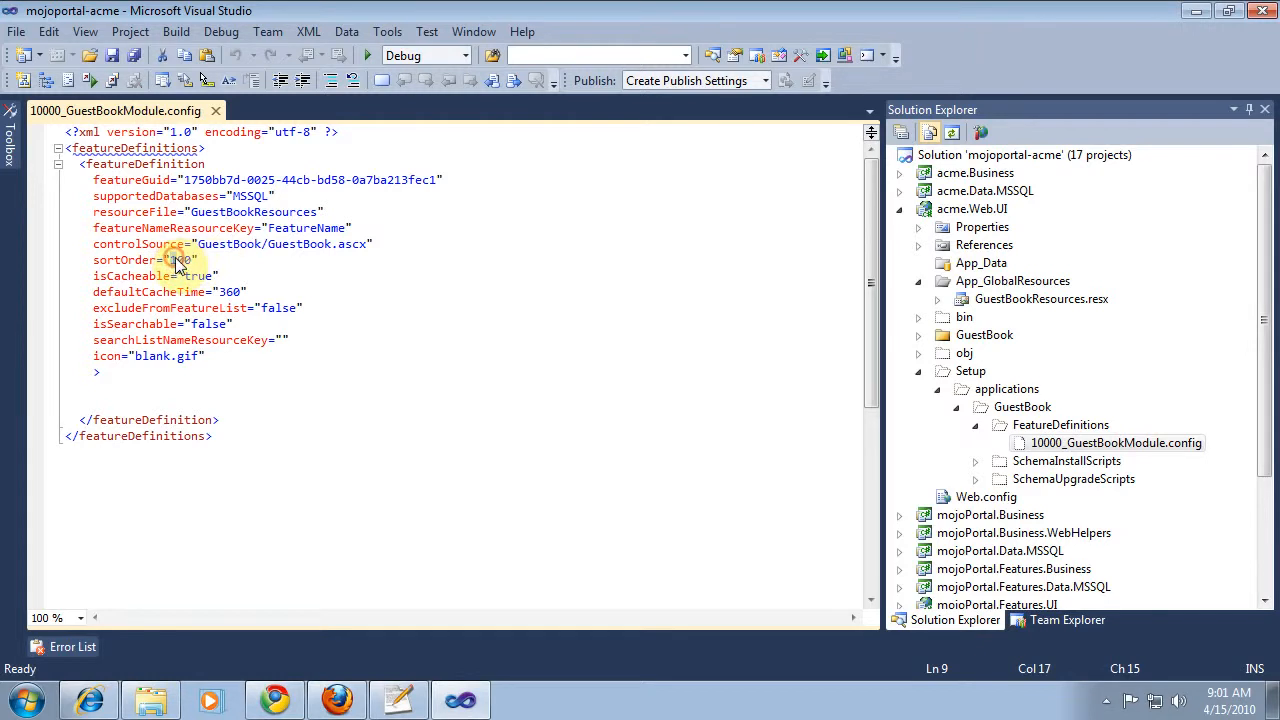
{"action": "type", "text": "000"}
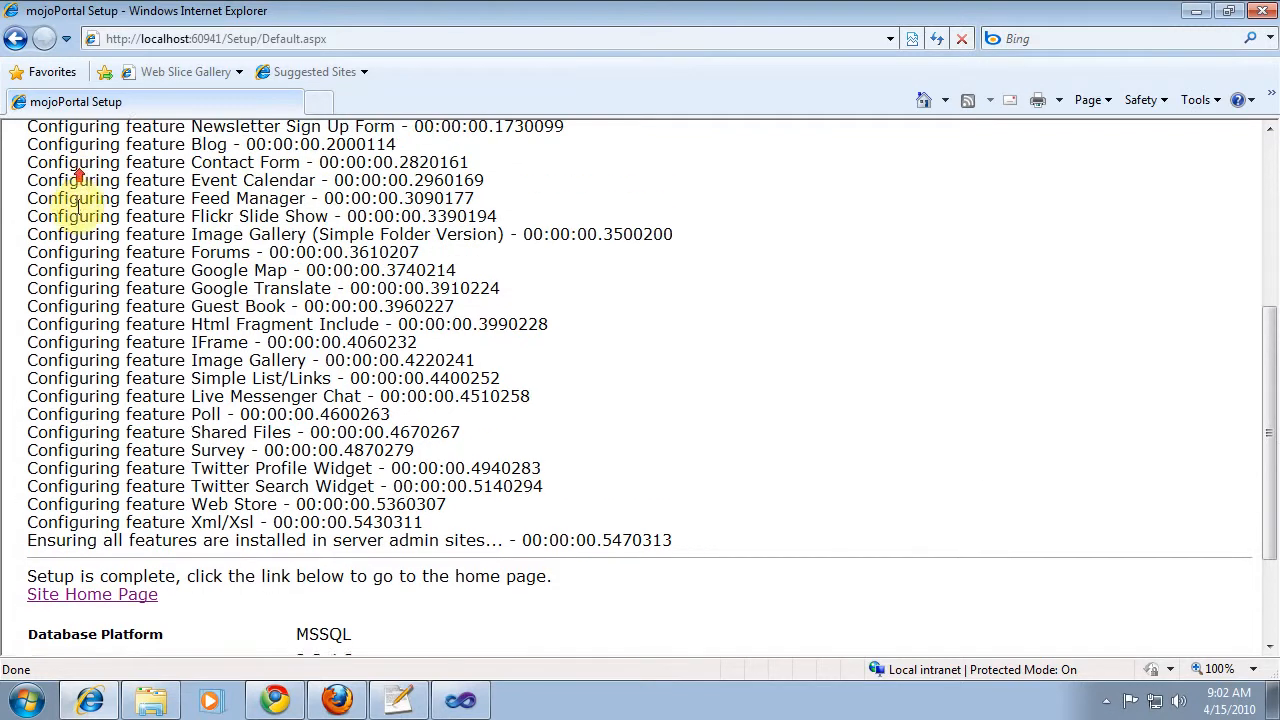
- Scroll the setup page to confirm the installation is up to date
{"action": "scroll", "scroll_direction": "down", "scroll_amount": 3}
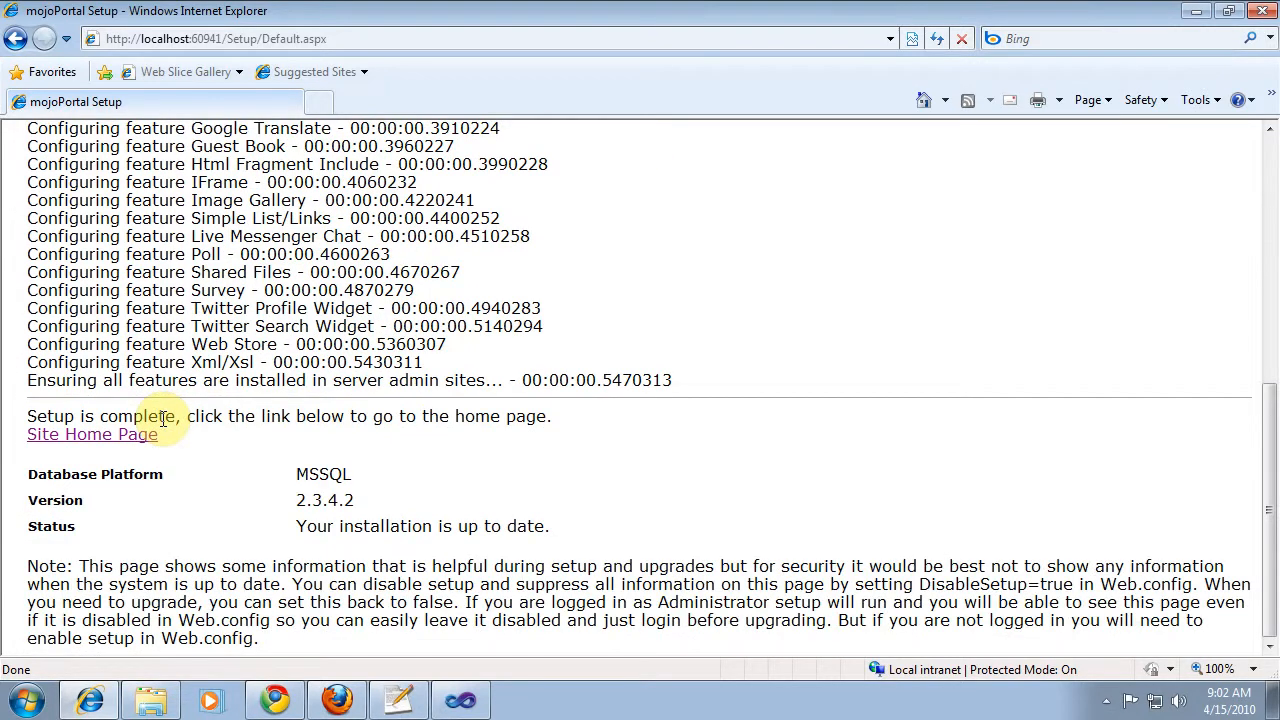
{"action": "left_click", "coordinate": [91, 435]}
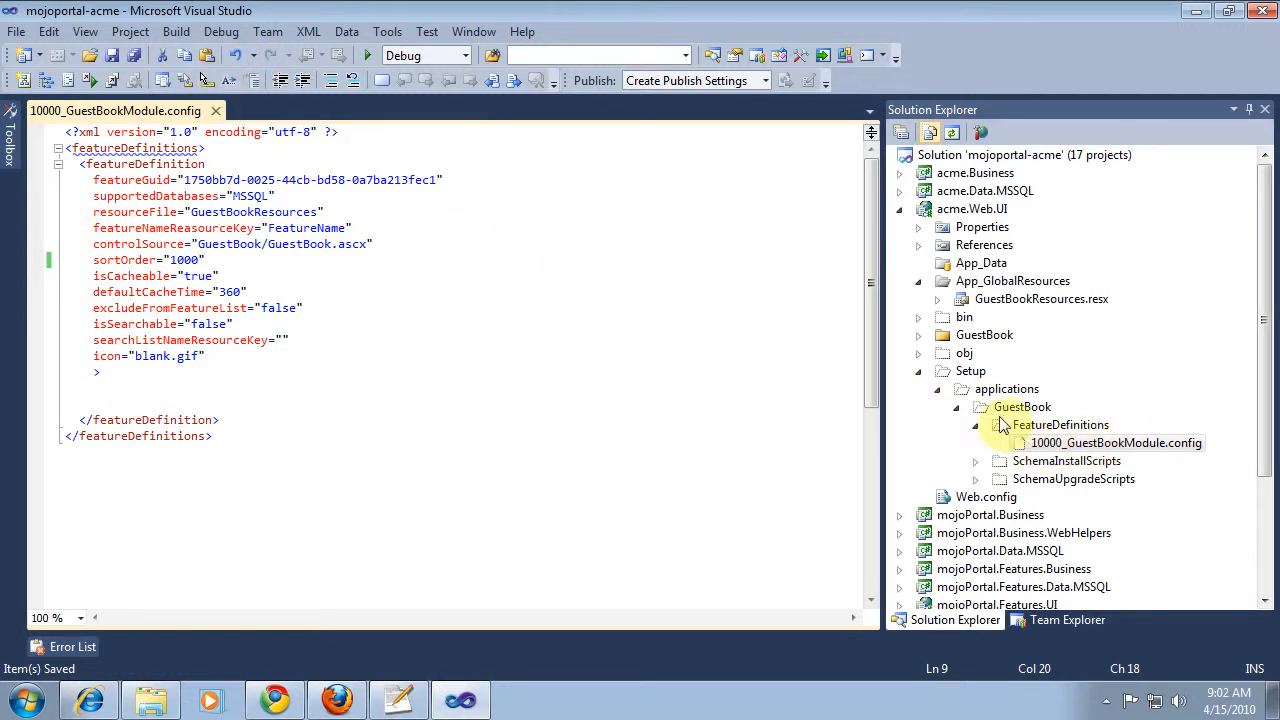
- Build the acme.Web.UI project with the updated GuestBook module config
{"action": "left_click", "coordinate": [1110, 443]}
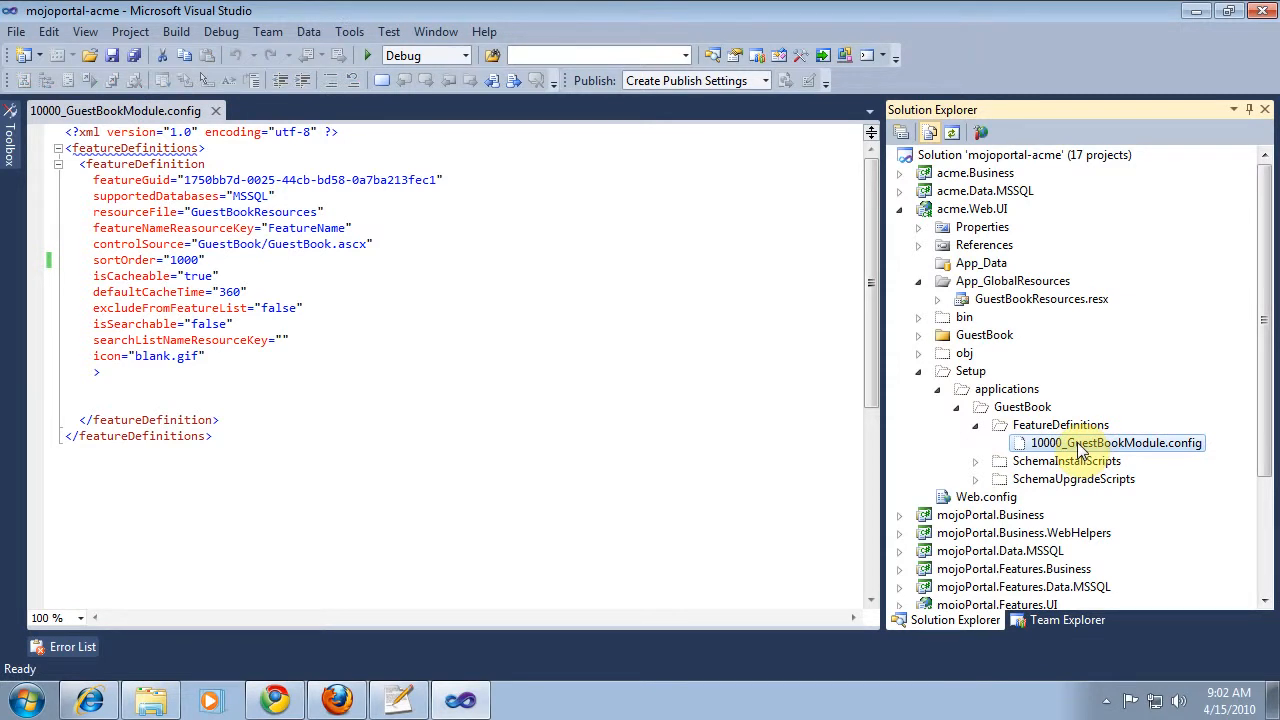
{"action": "left_click", "coordinate": [176, 31]}
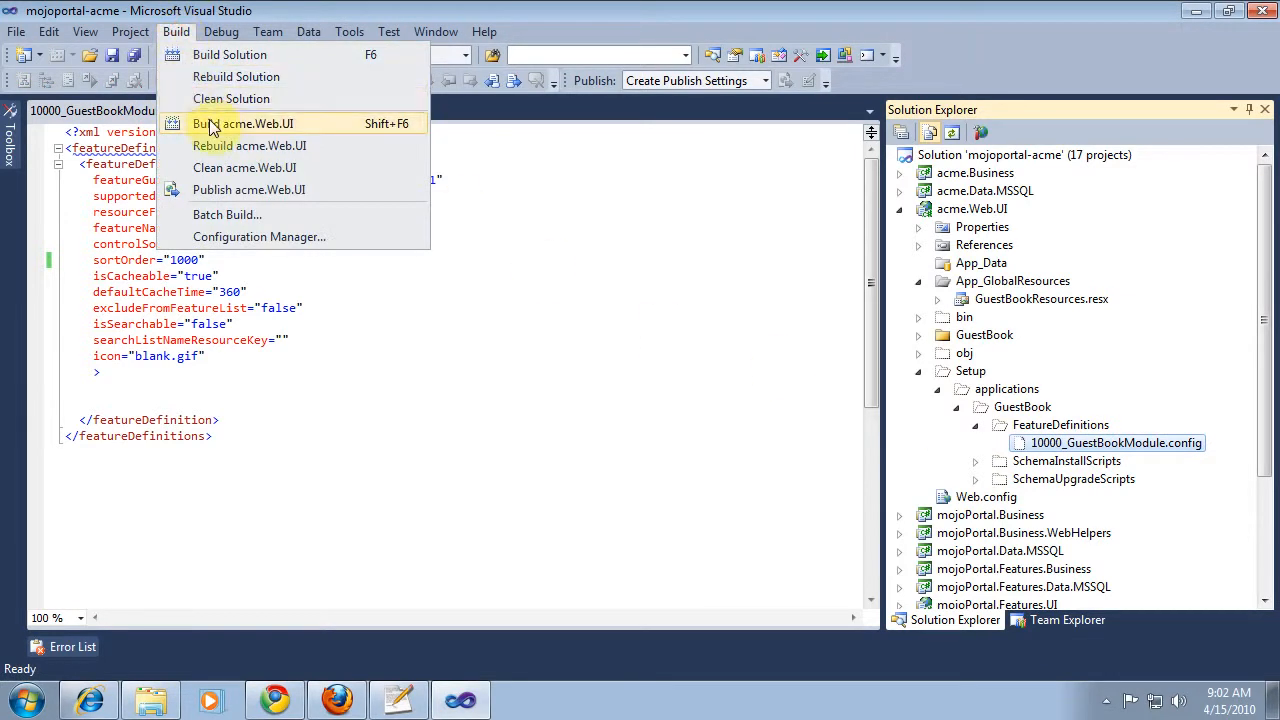
{"action": "left_click", "coordinate": [244, 123]}
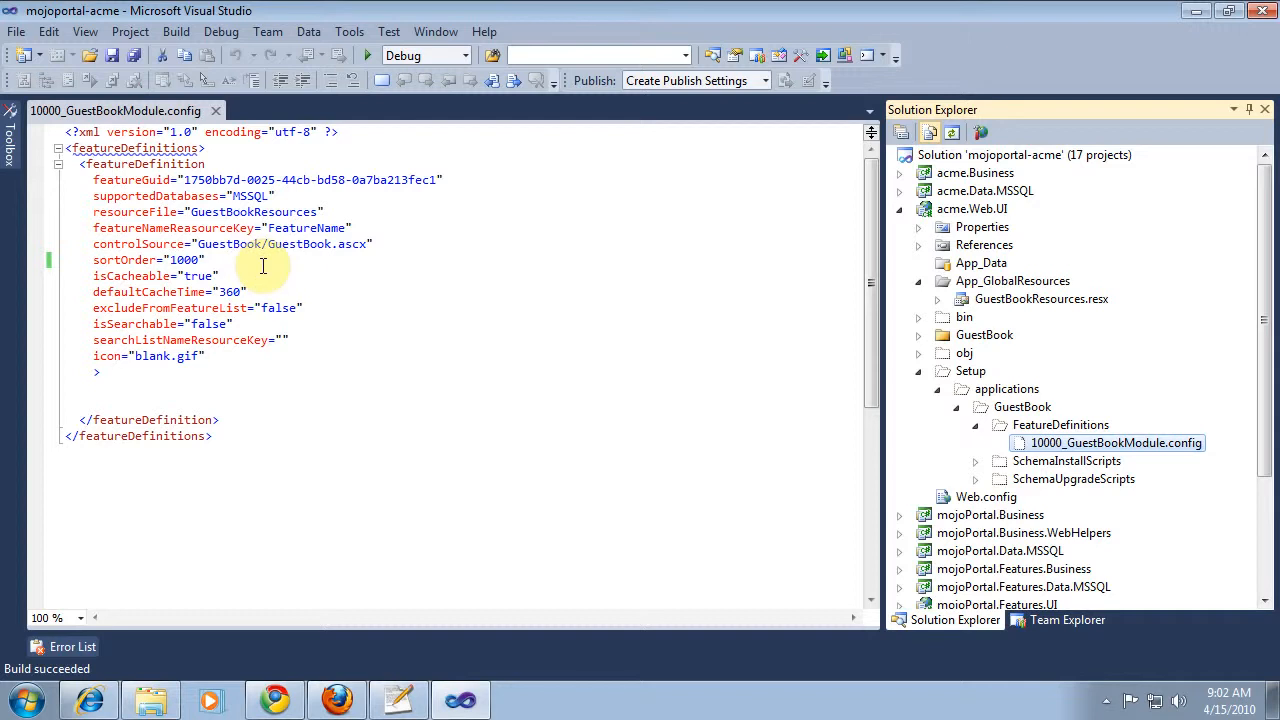
- Rerun mojoPortal setup in Internet Explorer and go to the site home page
{"action": "left_click", "coordinate": [88, 699]}
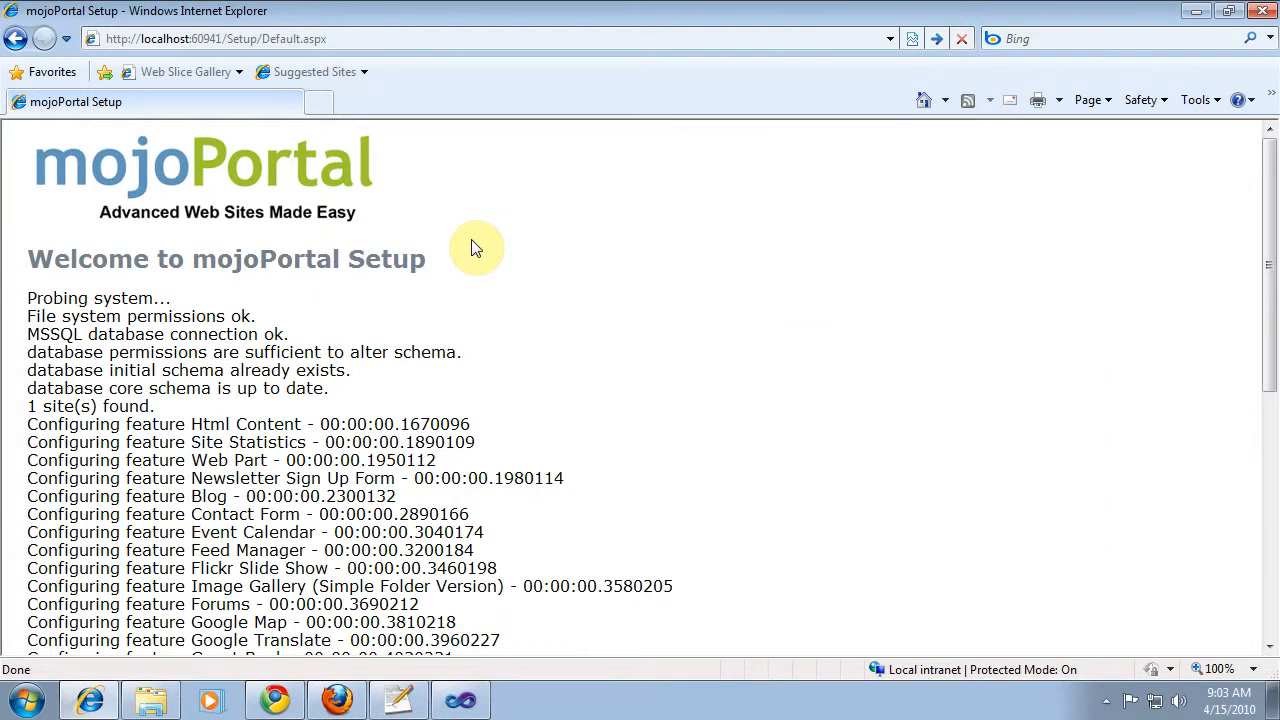
{"action": "scroll", "scroll_direction": "down", "scroll_amount": 3}
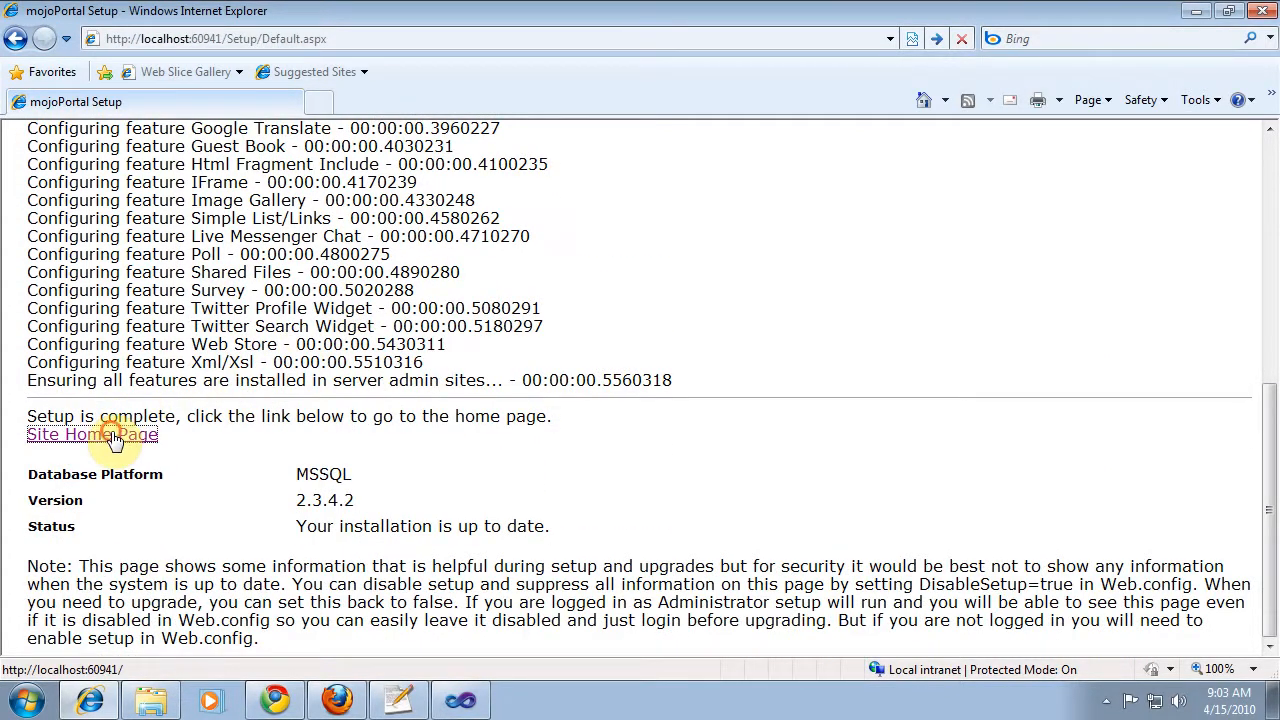
{"action": "left_click", "coordinate": [92, 434]}
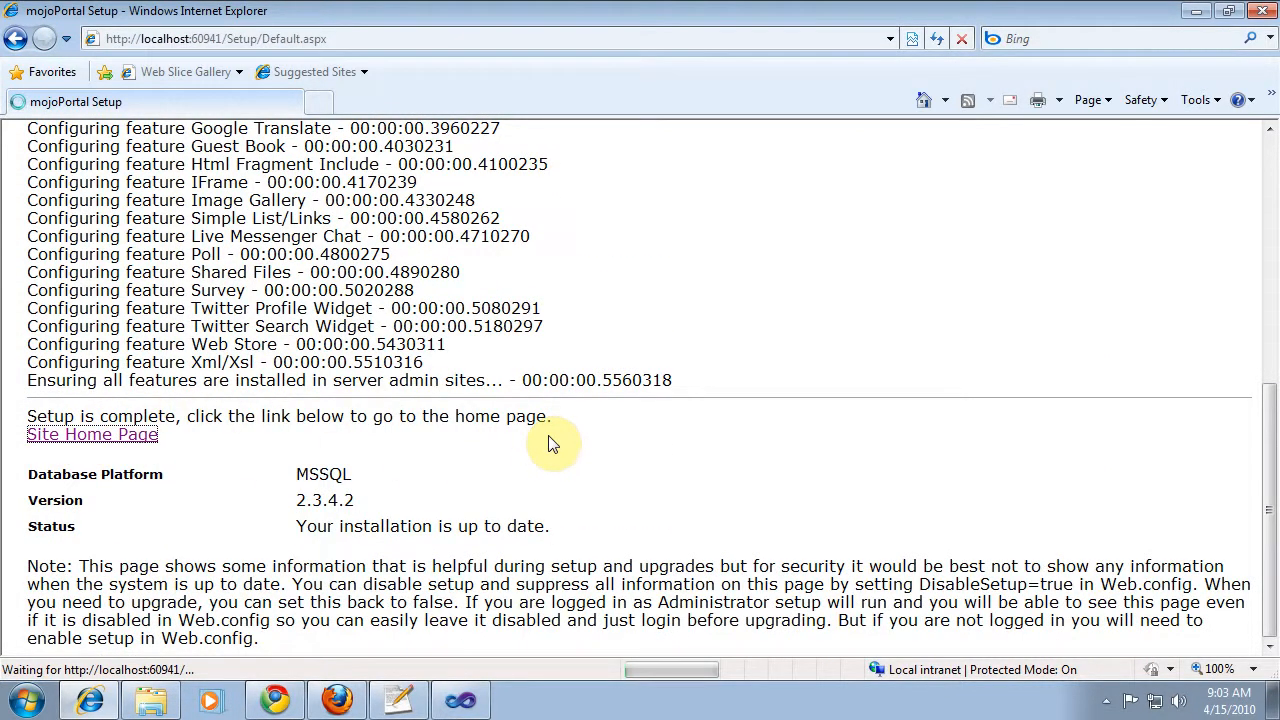
{"action": "left_click", "coordinate": [92, 434]}
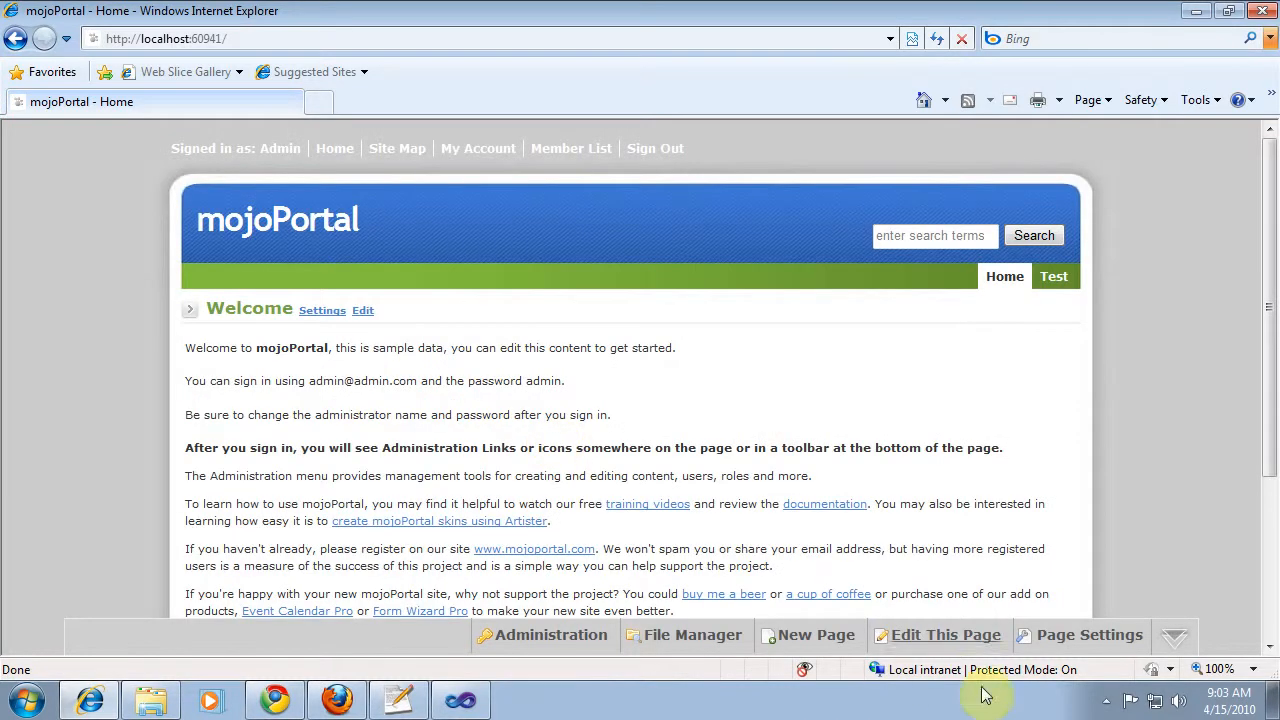
- Open Edit This Page and confirm Guest Book appears near the bottom of the Feature list
{"action": "left_click", "coordinate": [947, 635]}
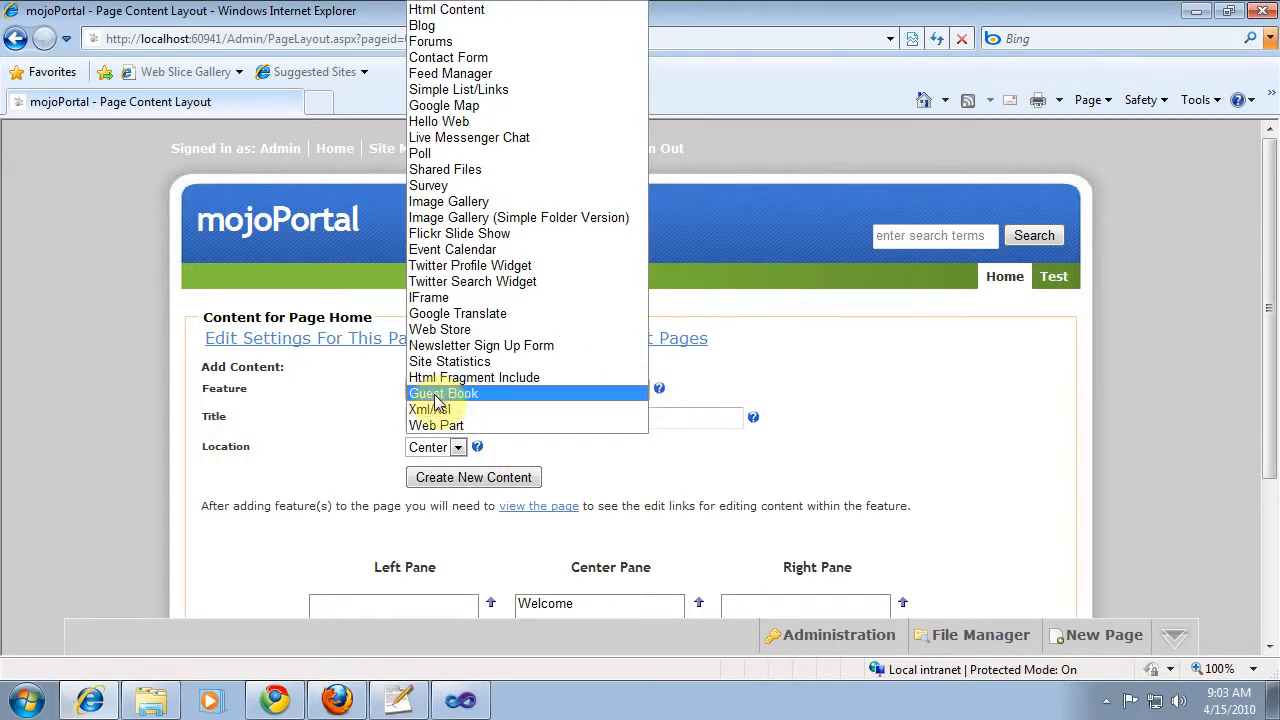
{"action": "mouse_move", "coordinate": [700, 383]}
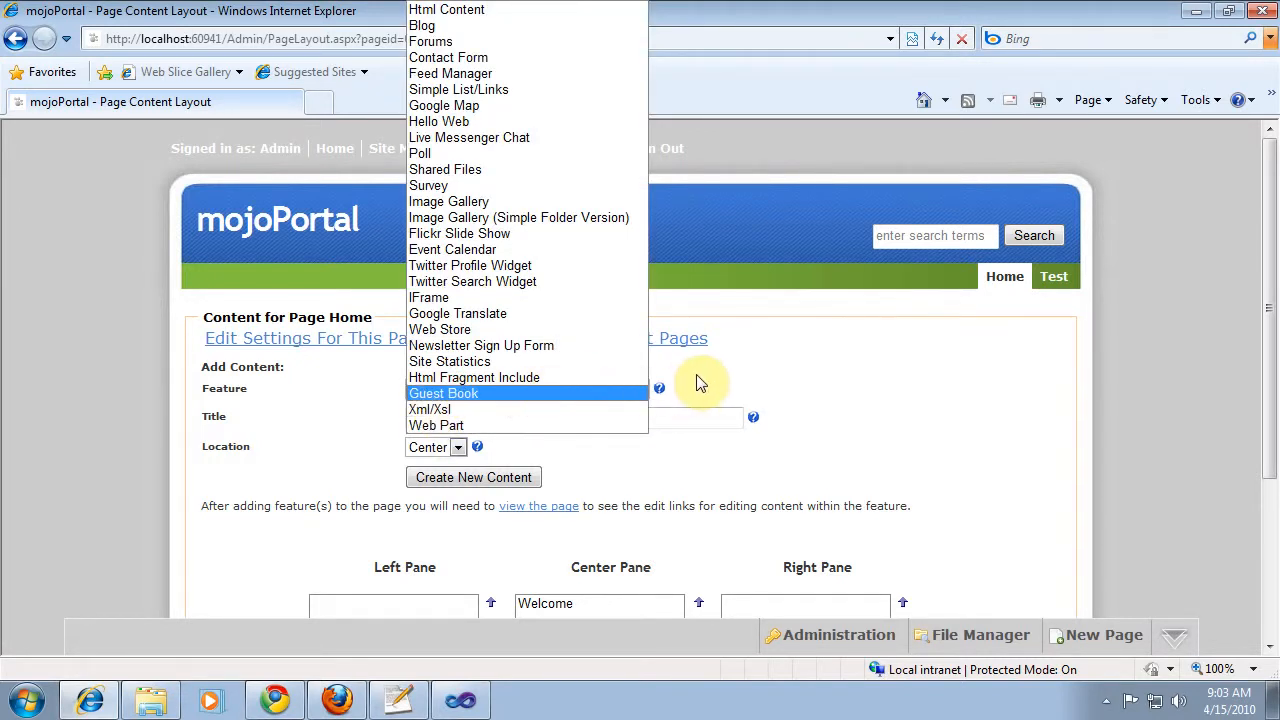
{"action": "left_click", "coordinate": [525, 389]}
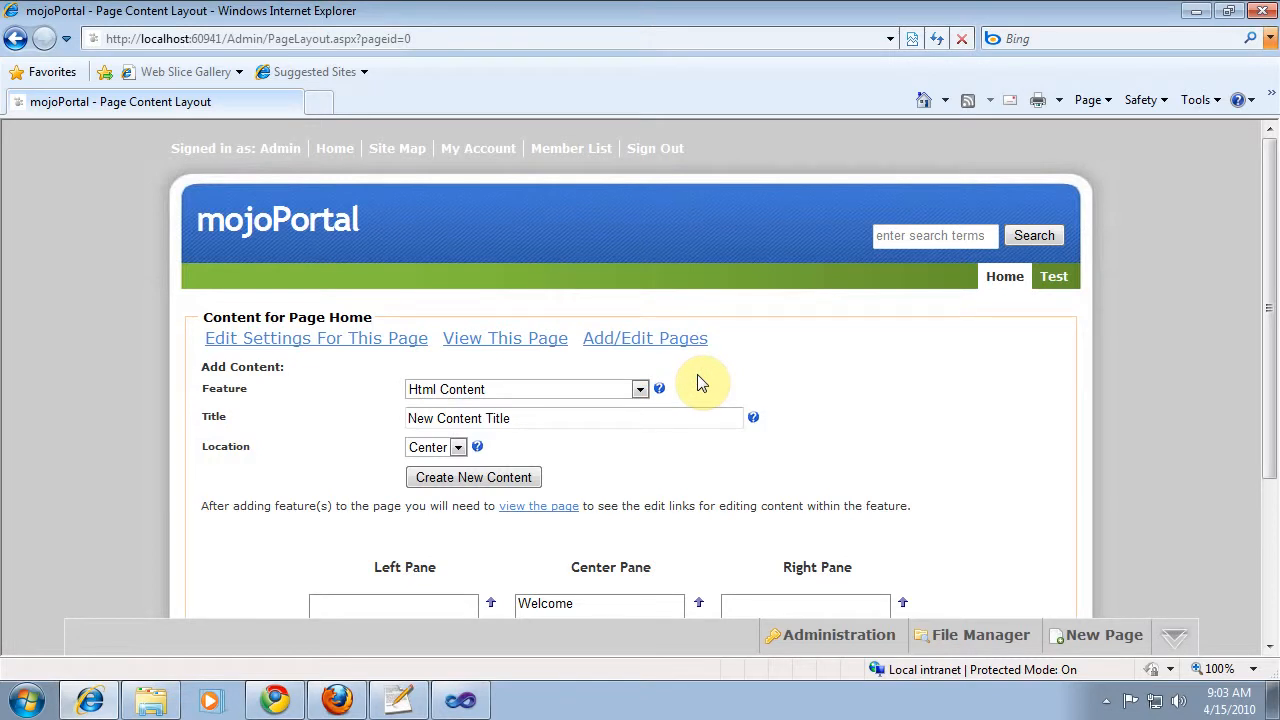